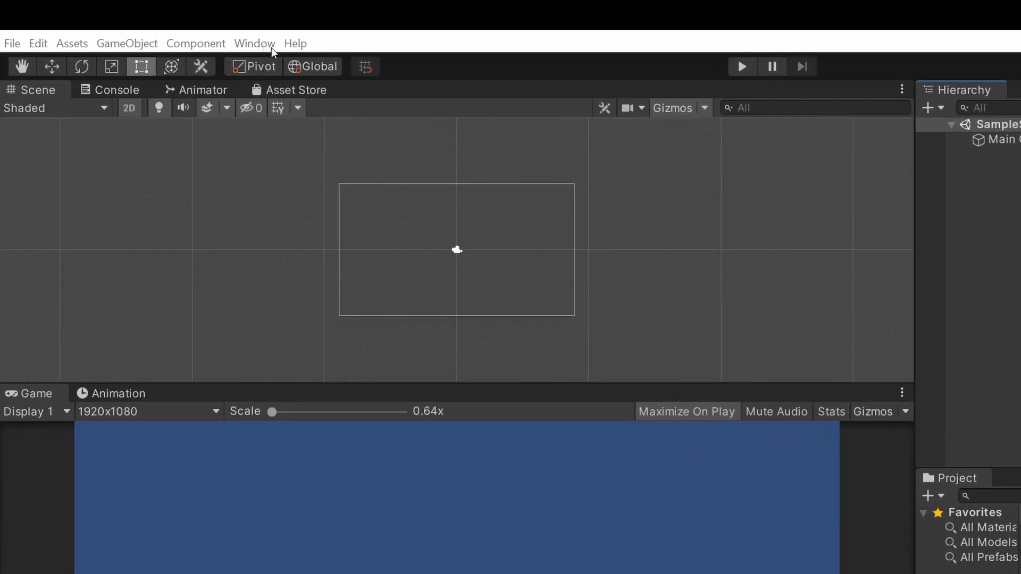
- Show the Package Manager listing all packages from the Unity Registry
{"action": "left_click", "coordinate": [254, 42]}
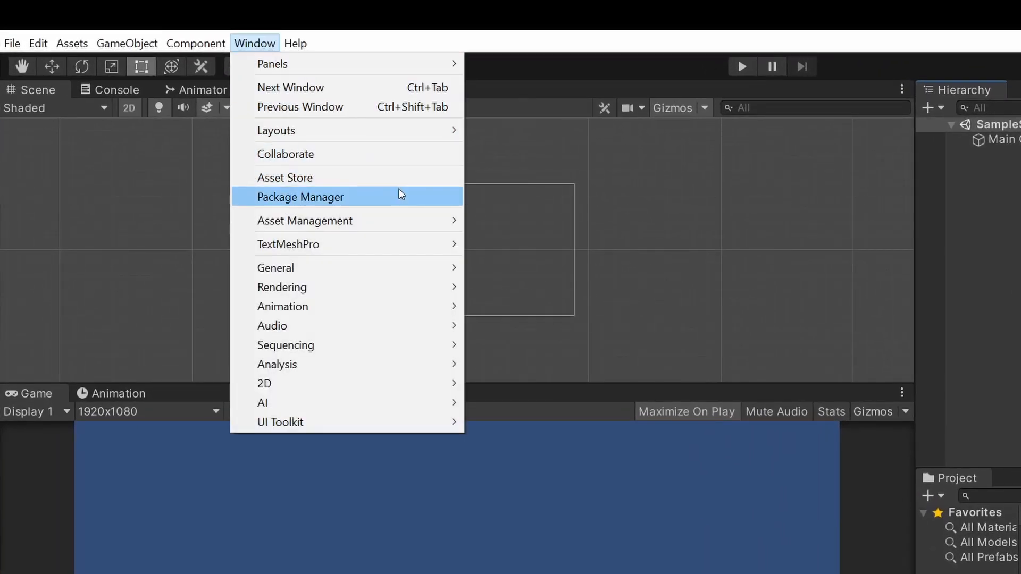
{"action": "left_click", "coordinate": [300, 197]}
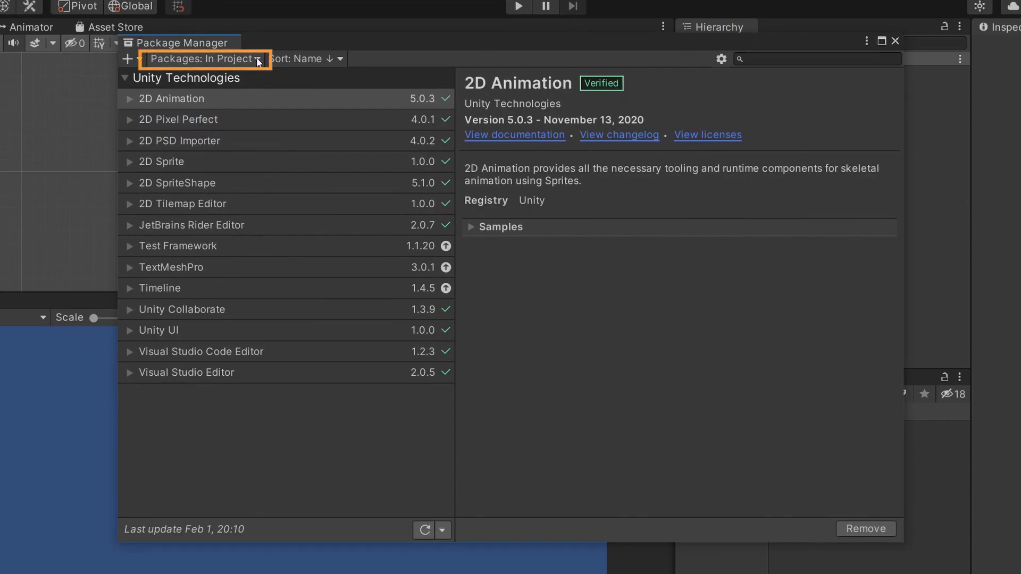
{"action": "left_click", "coordinate": [202, 59]}
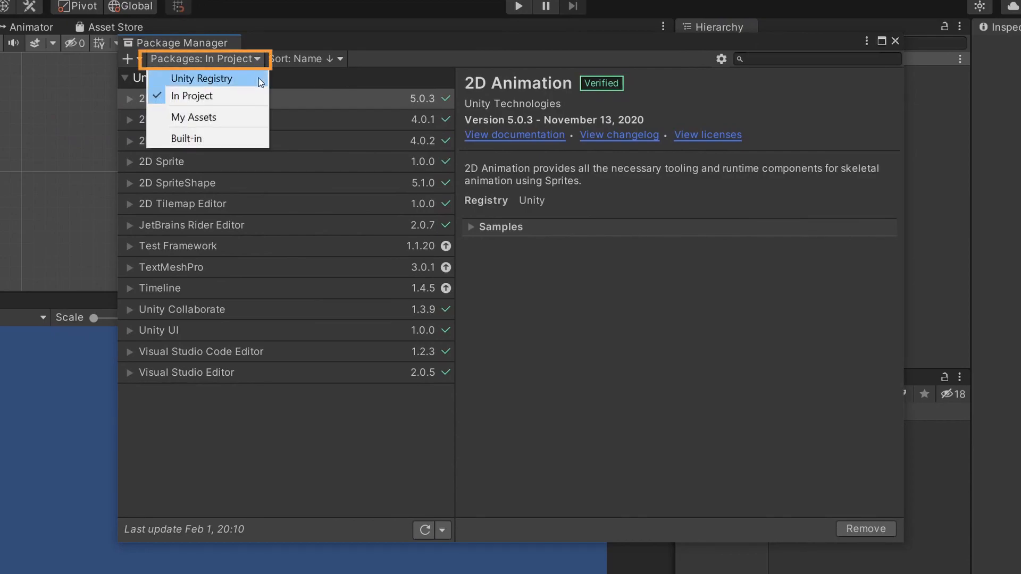
{"action": "left_click", "coordinate": [202, 77]}
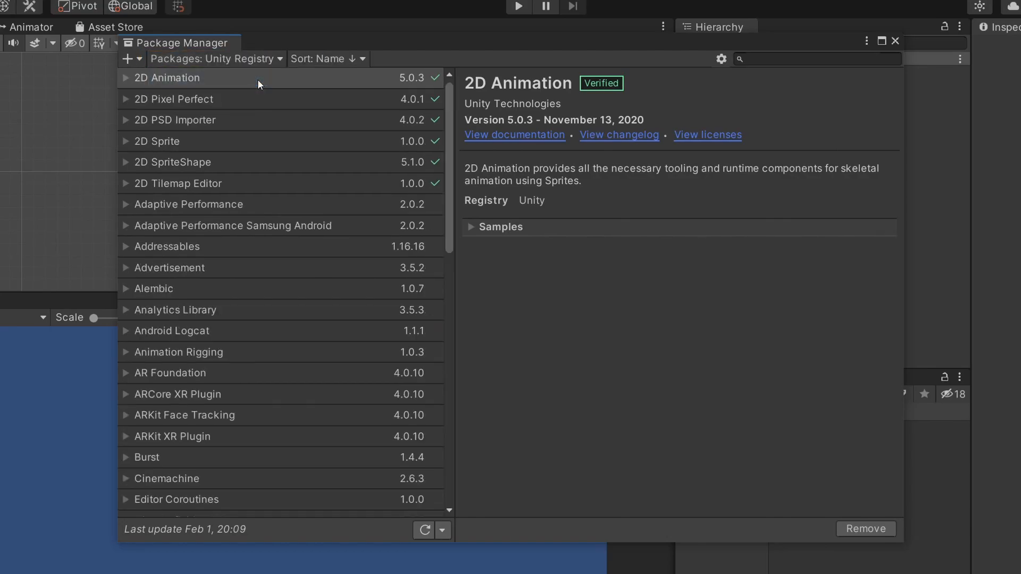
- Search for 'input', install the Input System package and restart with the new backends enabled
{"action": "left_click", "coordinate": [816, 59]}
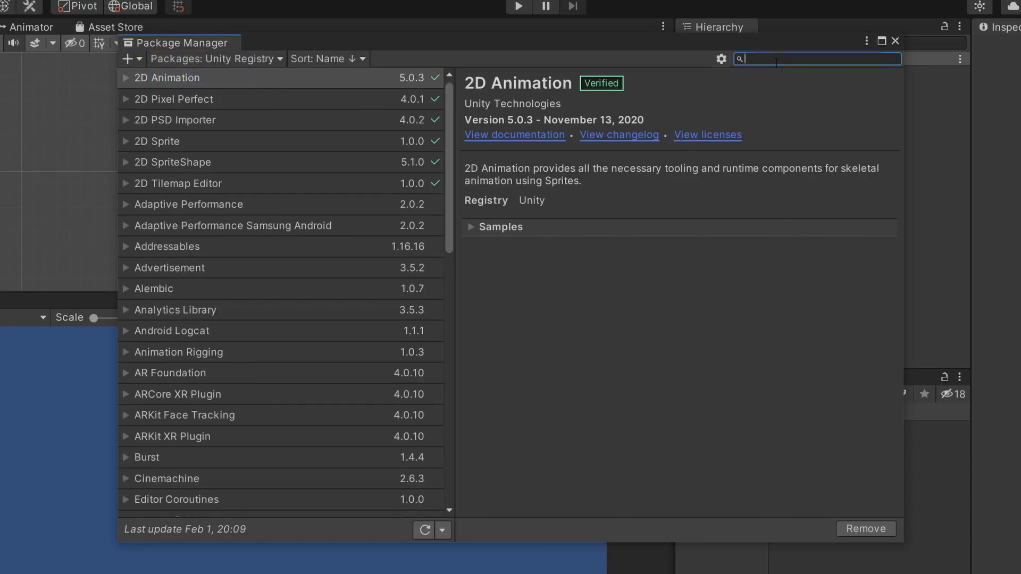
{"action": "type", "text": "input"}
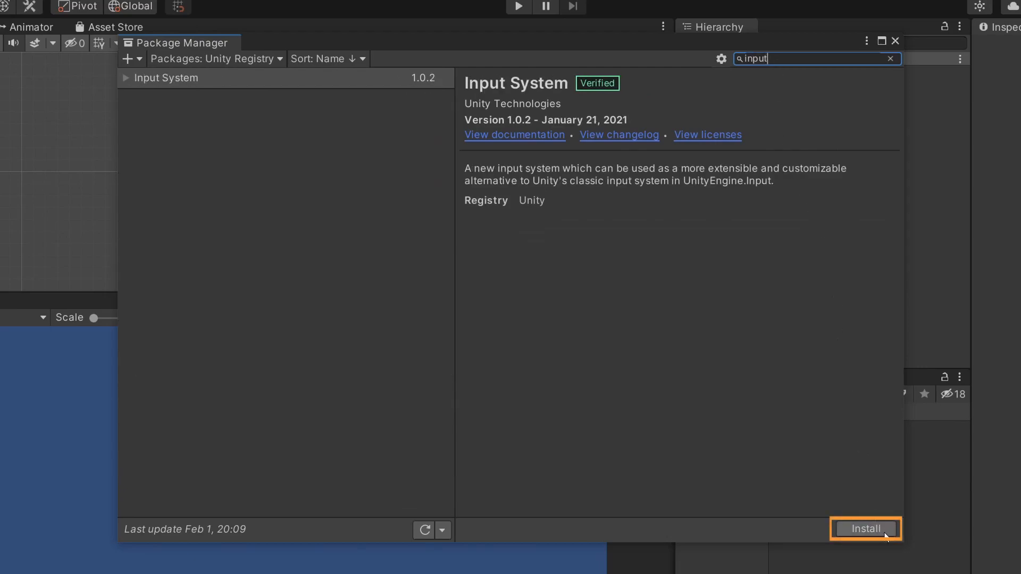
{"action": "left_click", "coordinate": [866, 529]}
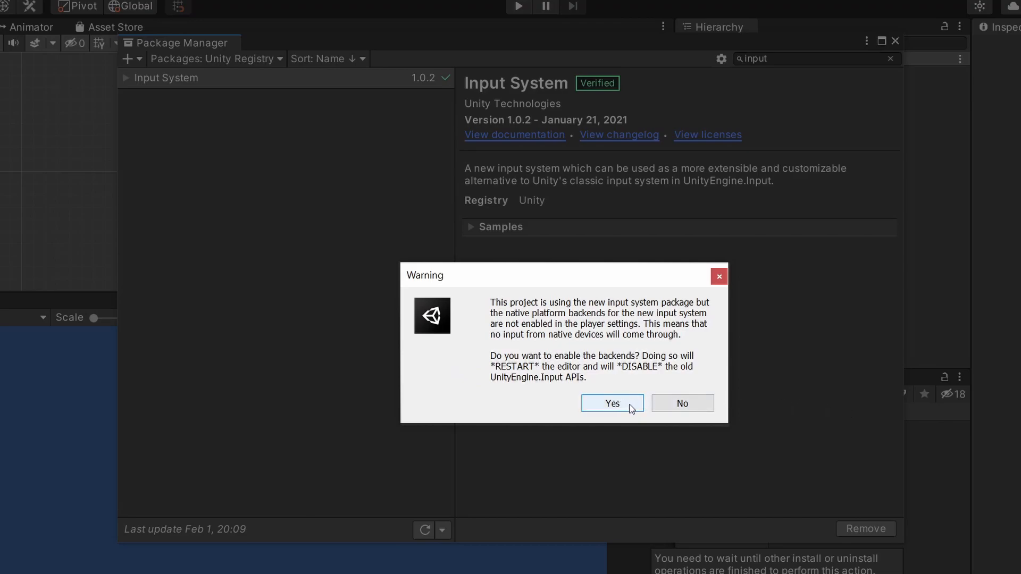
{"action": "left_click", "coordinate": [611, 403]}
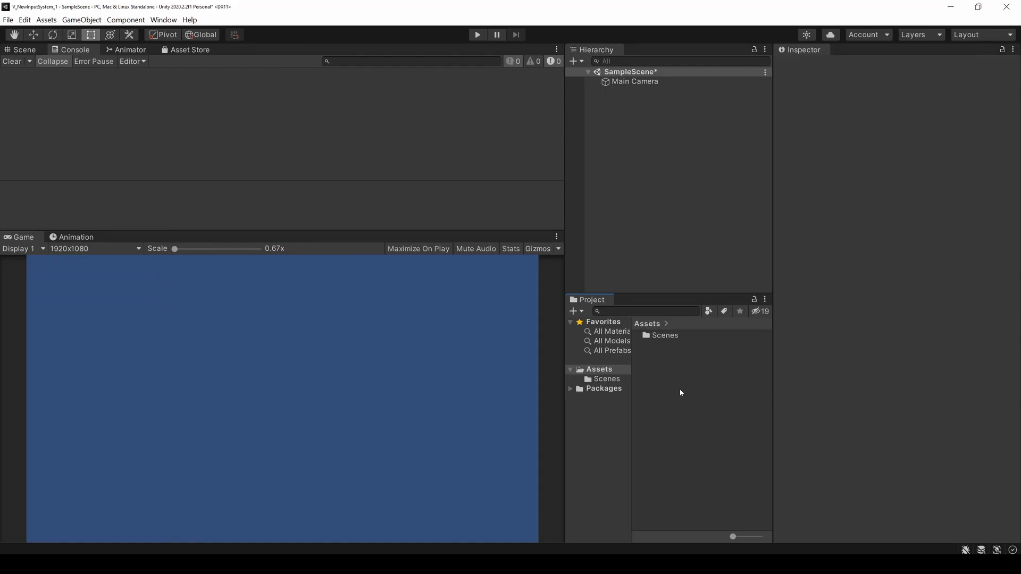
- Create an Inputs folder holding a PlayerInputs input actions asset and open it for editing
{"action": "right_click", "coordinate": [681, 392]}
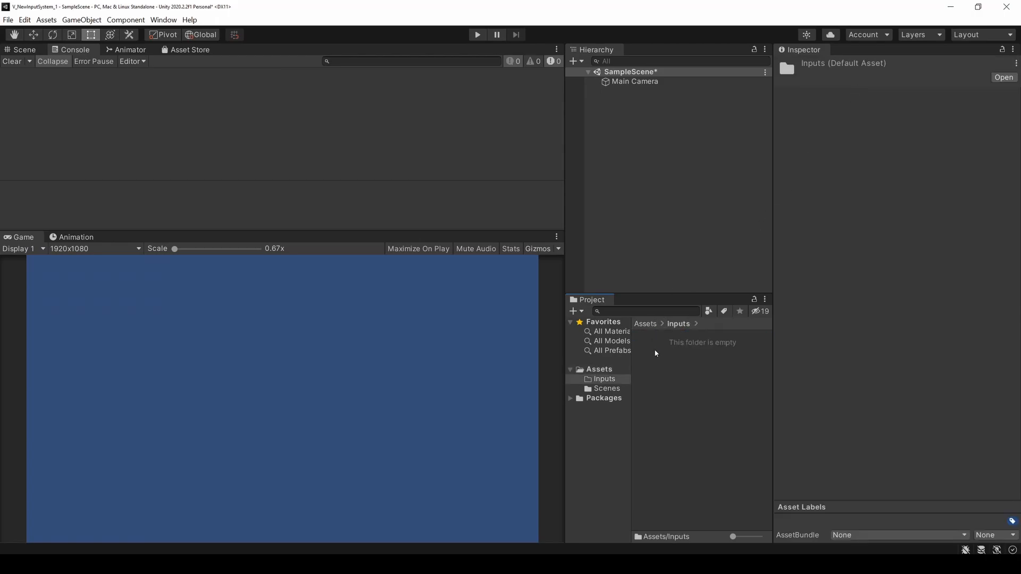
{"action": "right_click", "coordinate": [655, 353]}
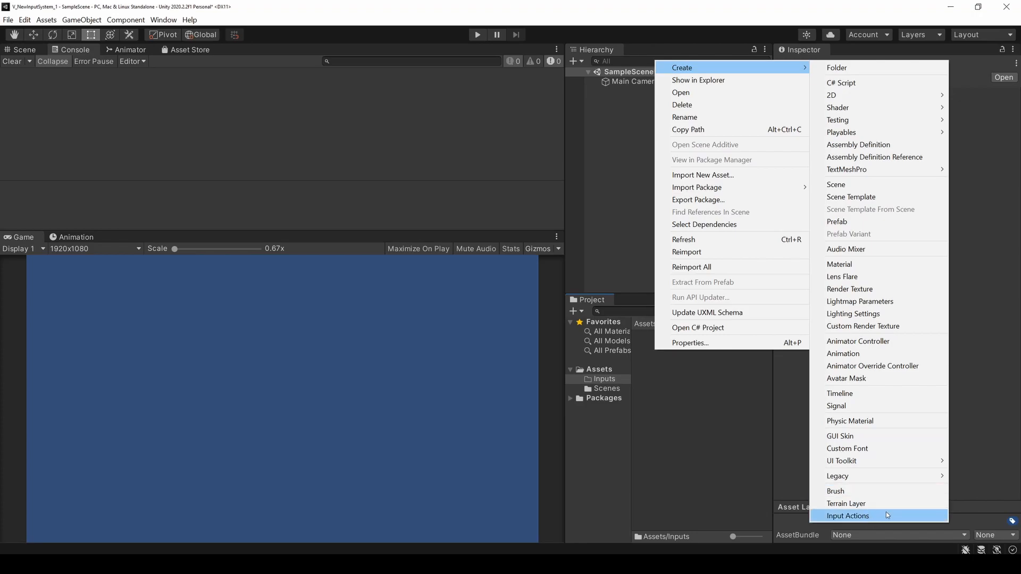
{"action": "left_click", "coordinate": [847, 516]}
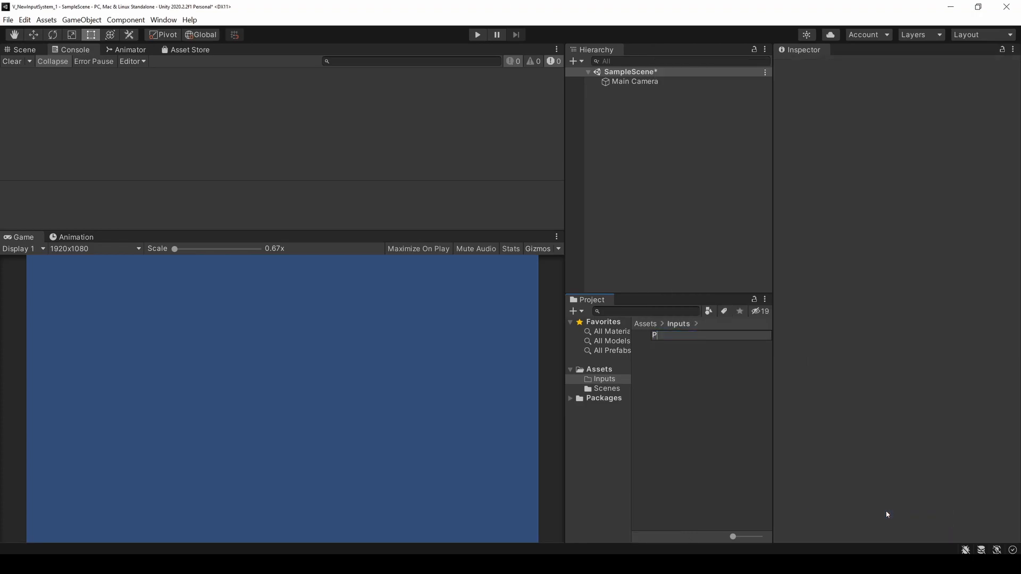
{"action": "type", "text": "layerUn"}
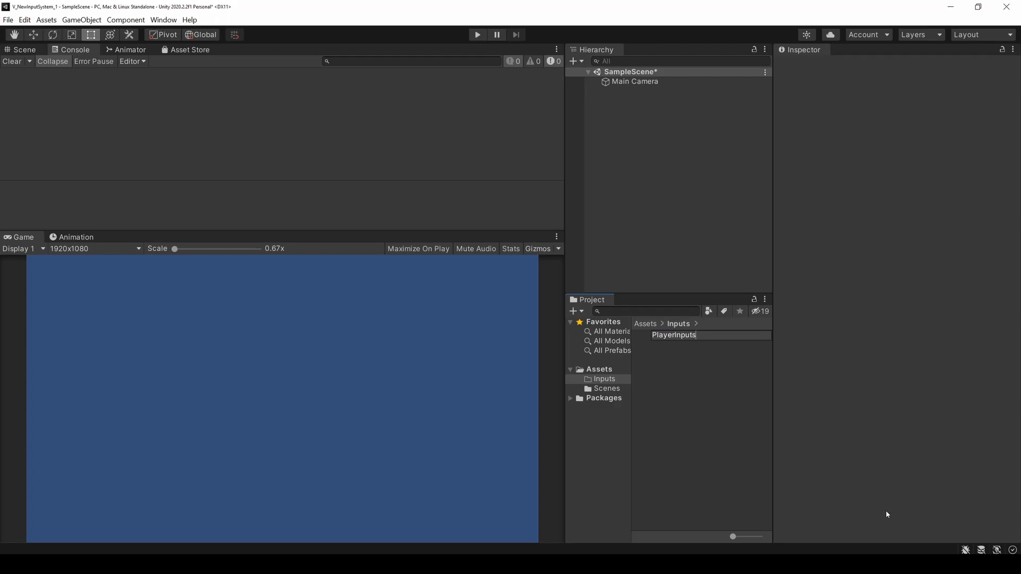
{"action": "left_click", "coordinate": [673, 335]}
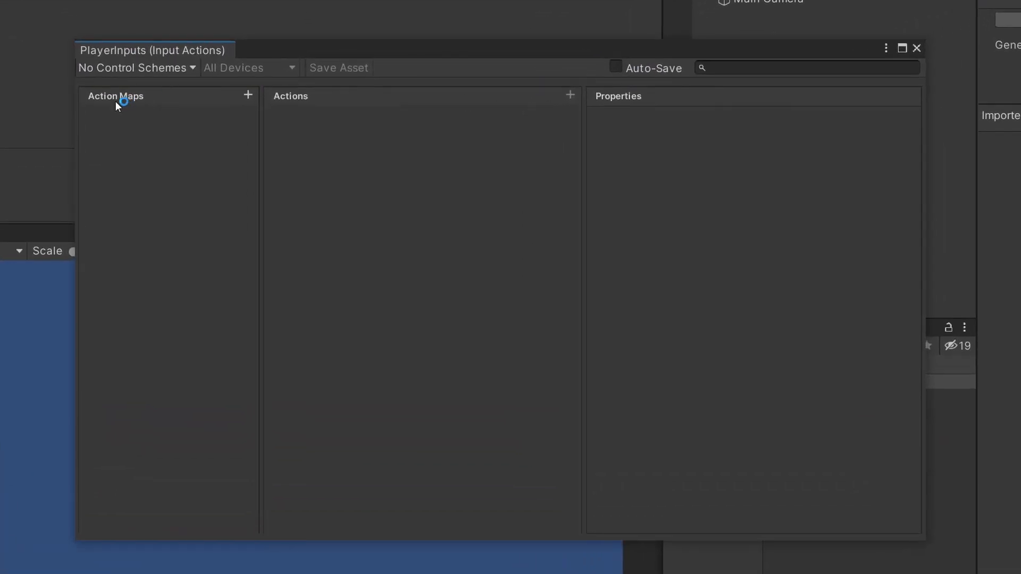
- Add a Gameplay action map and delete its default New action
{"action": "left_click", "coordinate": [248, 94]}
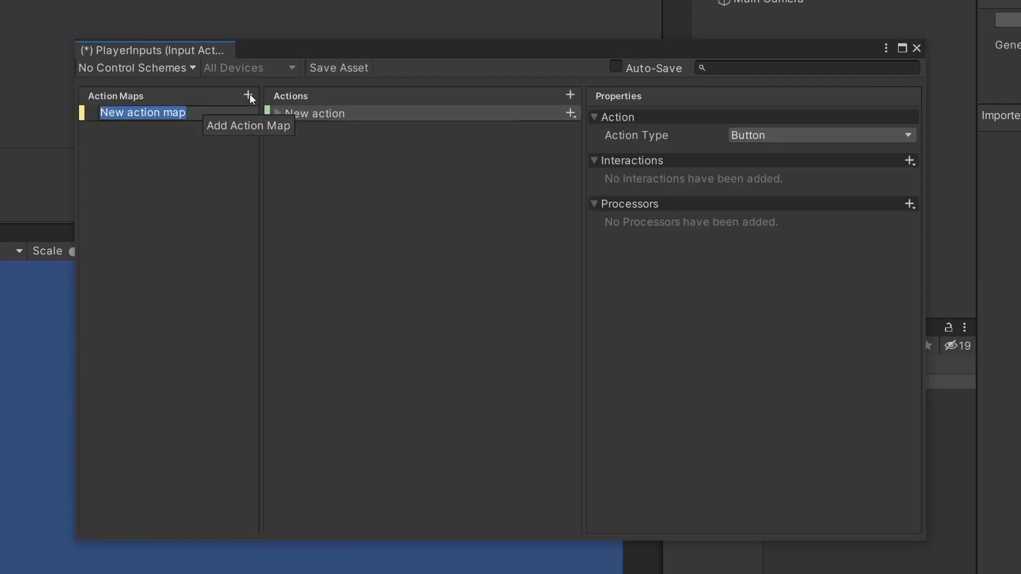
{"action": "type", "text": "Gameplay"}
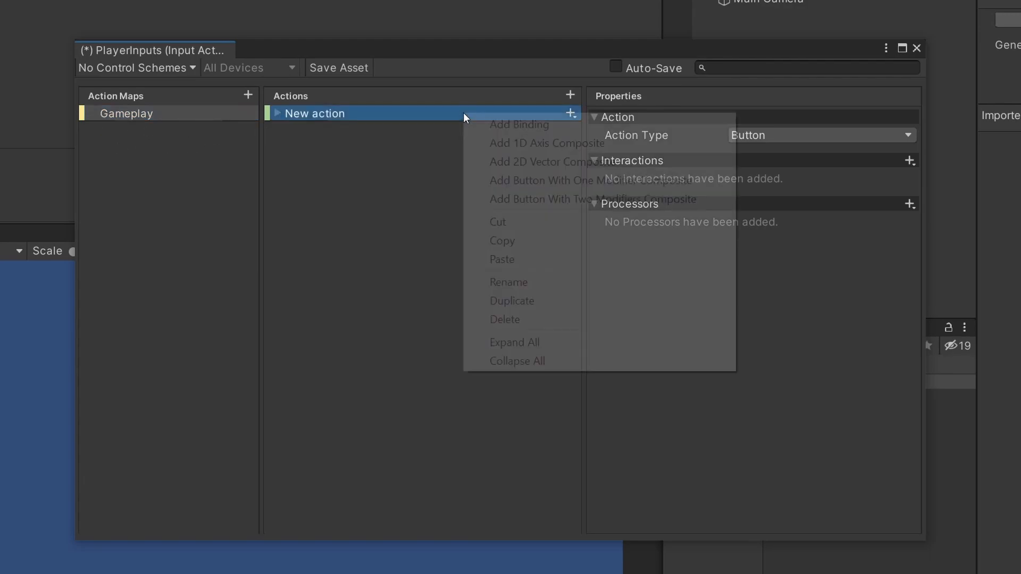
{"action": "left_click", "coordinate": [504, 319]}
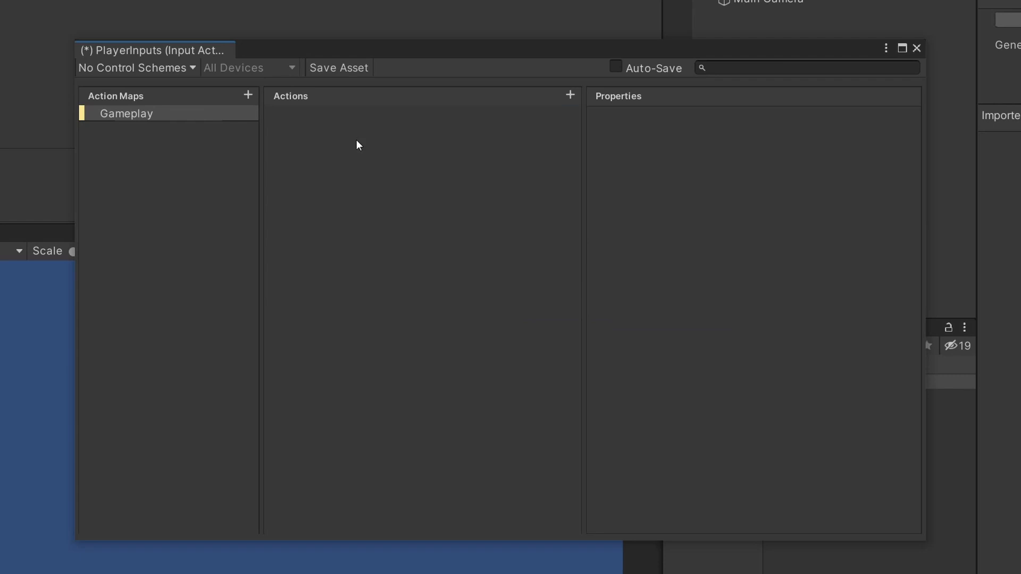
{"action": "mouse_move", "coordinate": [571, 105]}
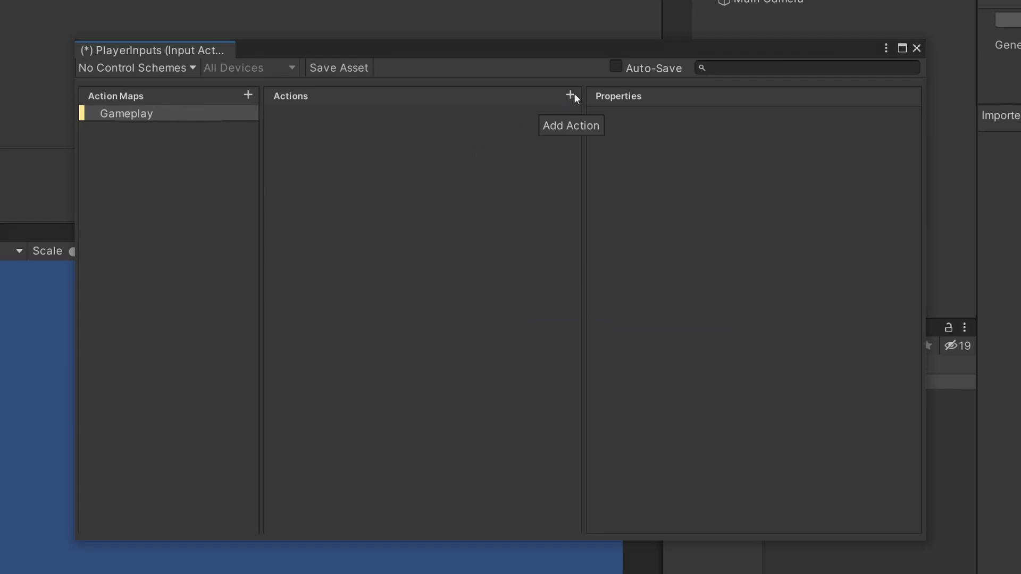
- Add a Movement action to Gameplay and make its action type Value
{"action": "left_click", "coordinate": [569, 96]}
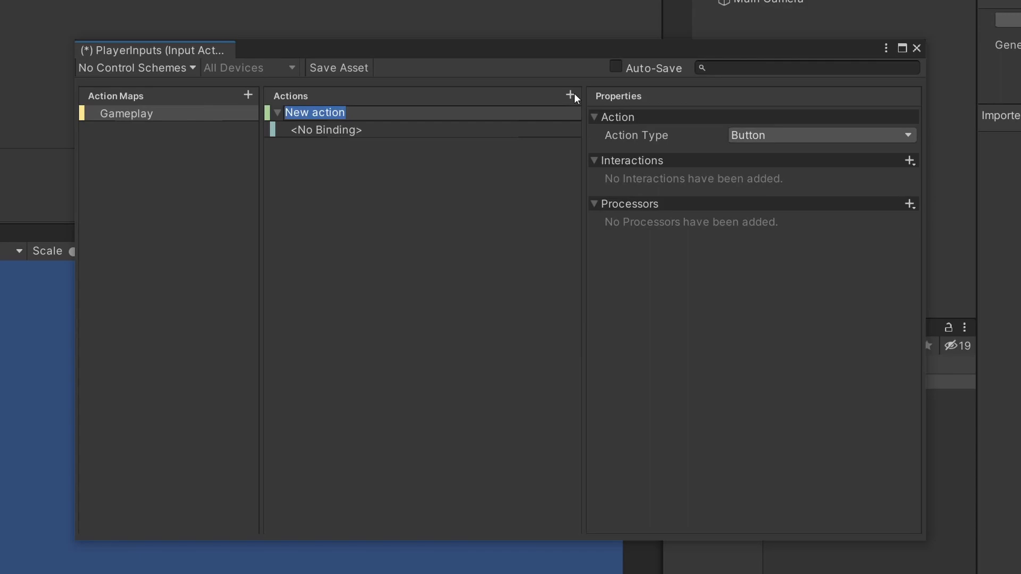
{"action": "type", "text": "Movement"}
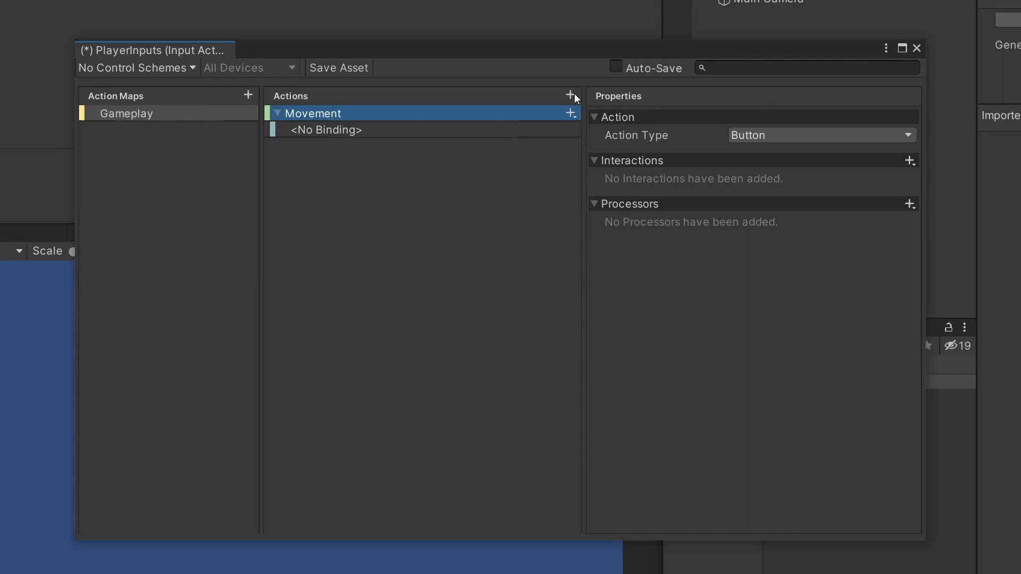
{"action": "mouse_move", "coordinate": [663, 150]}
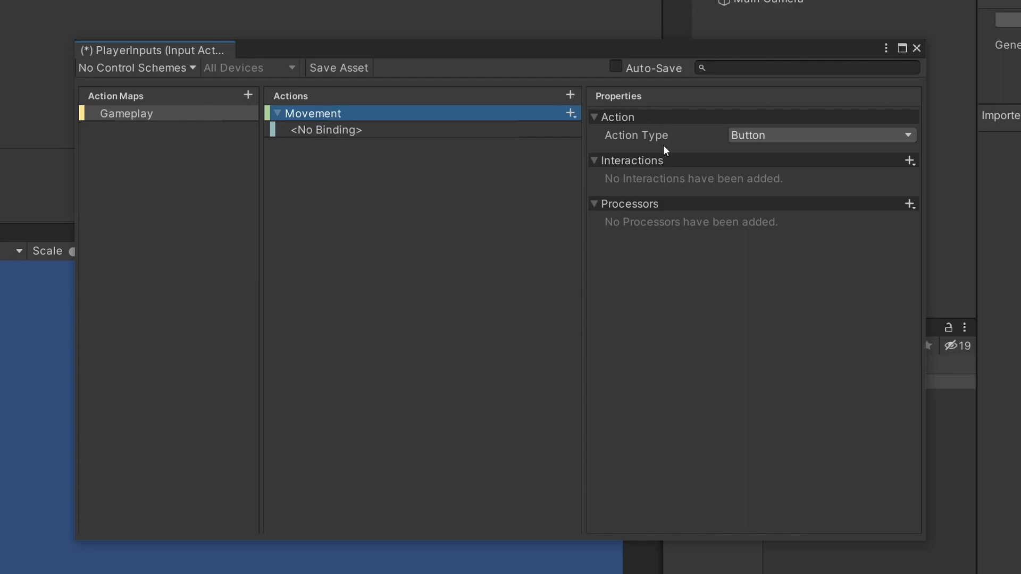
{"action": "mouse_move", "coordinate": [693, 181]}
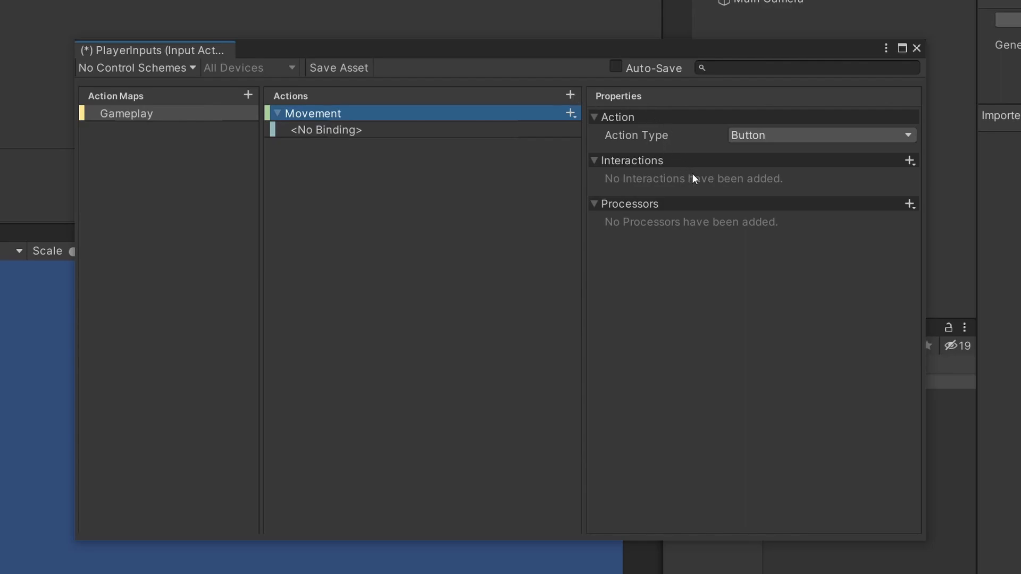
{"action": "mouse_move", "coordinate": [788, 337]}
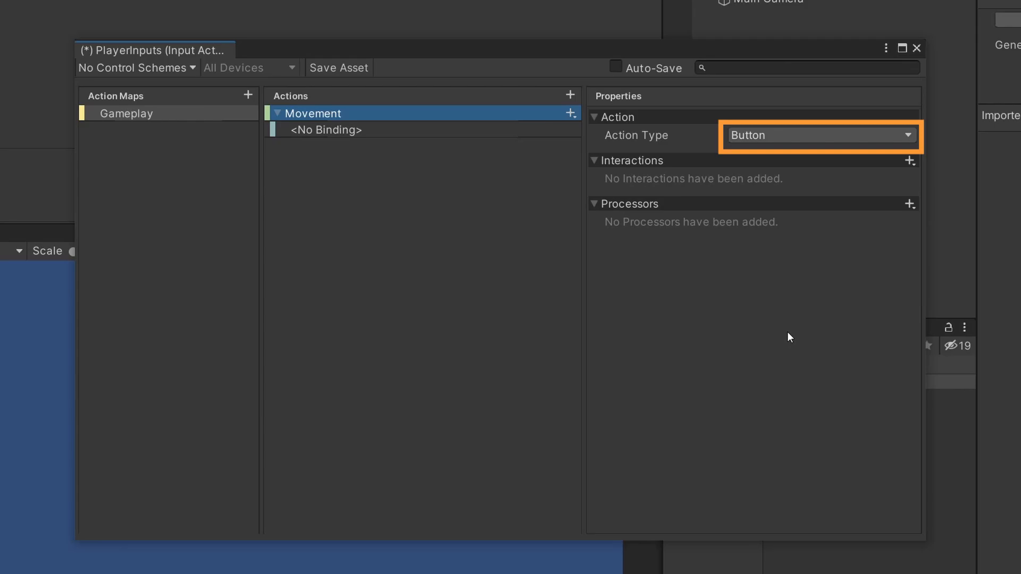
{"action": "mouse_move", "coordinate": [911, 135]}
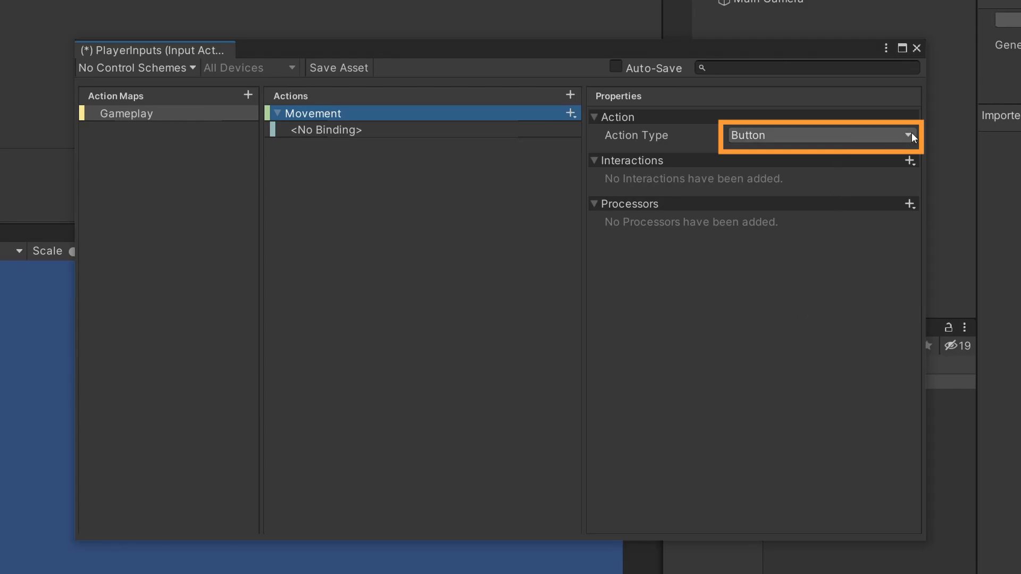
{"action": "left_click", "coordinate": [819, 135]}
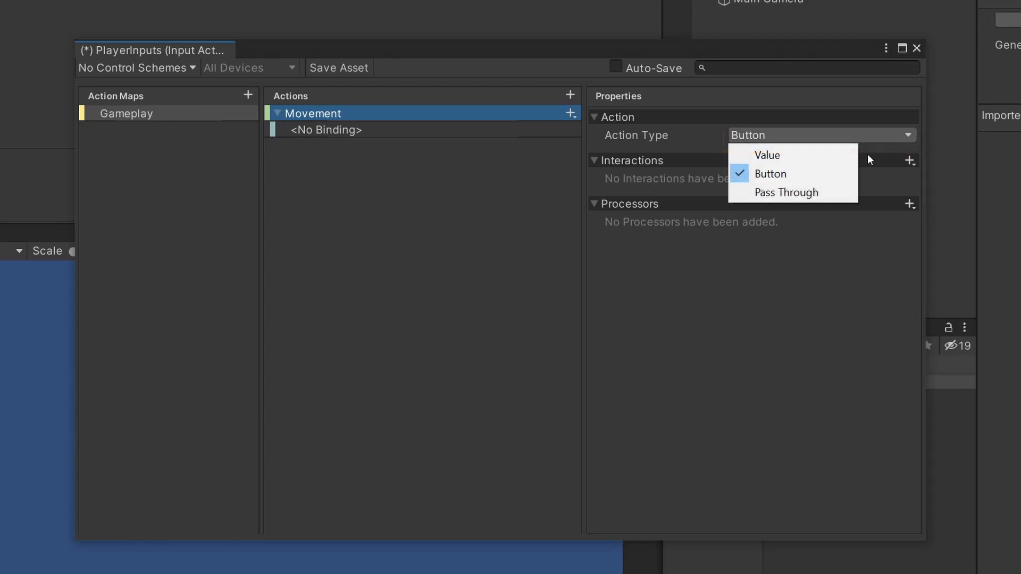
{"action": "left_click", "coordinate": [766, 155]}
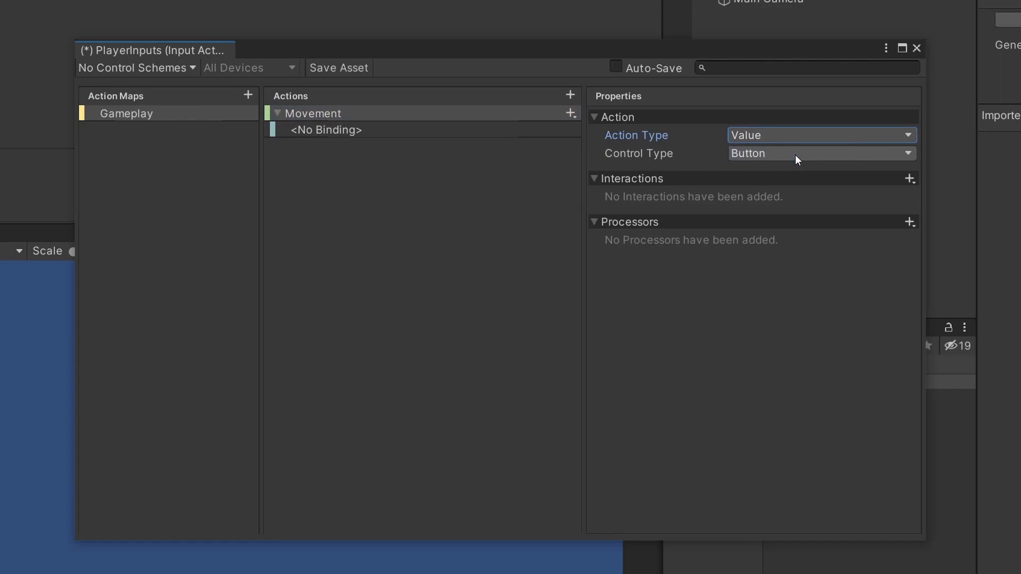
{"action": "left_click", "coordinate": [819, 153]}
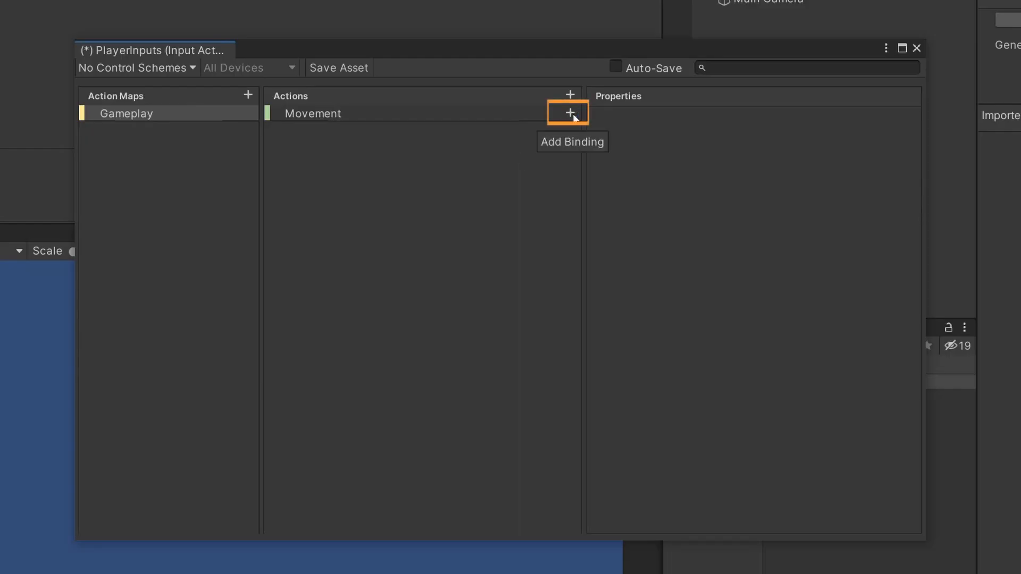
- Give Movement a WASD 2D Vector composite bound to W, S, A and D keys, then save the asset
{"action": "left_click", "coordinate": [566, 112]}
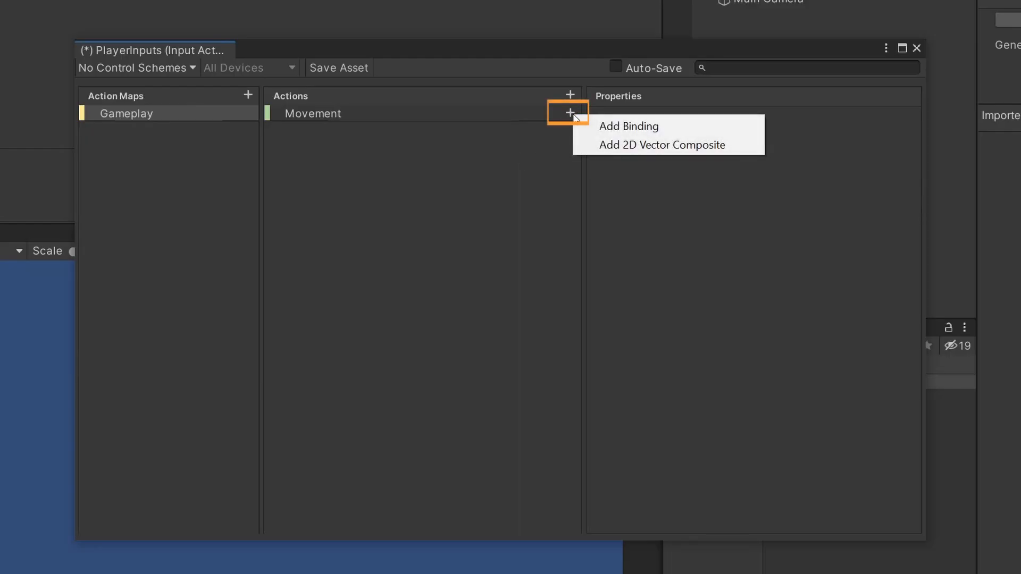
{"action": "mouse_move", "coordinate": [660, 145]}
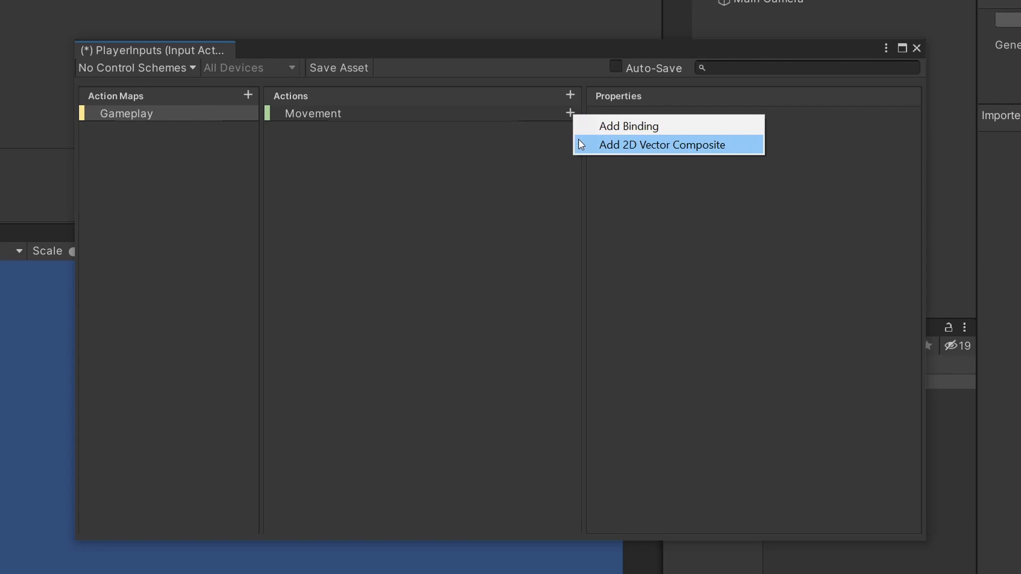
{"action": "left_click", "coordinate": [660, 144]}
{"action": "type", "text": "WAS"}
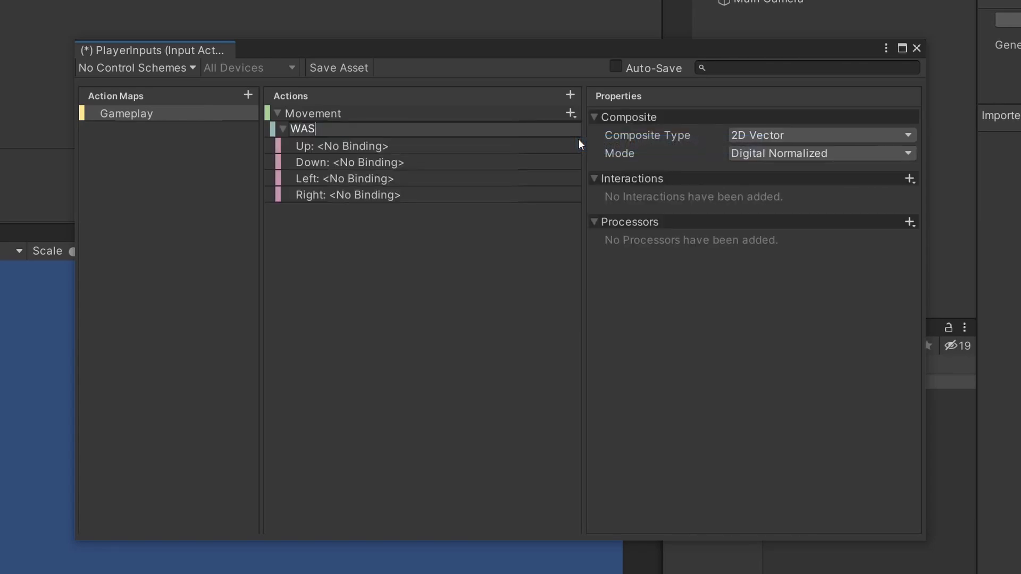
{"action": "left_click", "coordinate": [340, 146]}
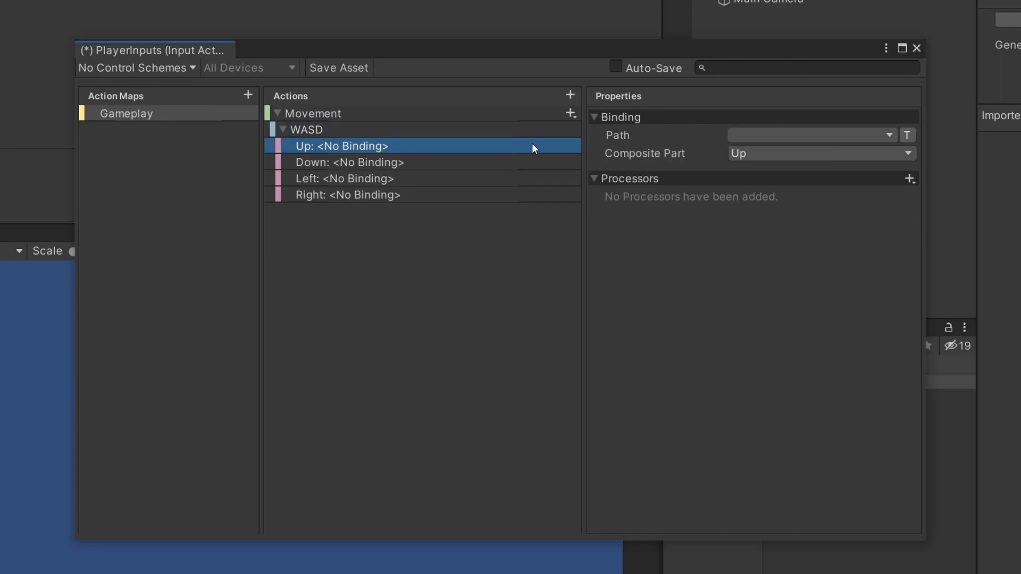
{"action": "mouse_move", "coordinate": [616, 156]}
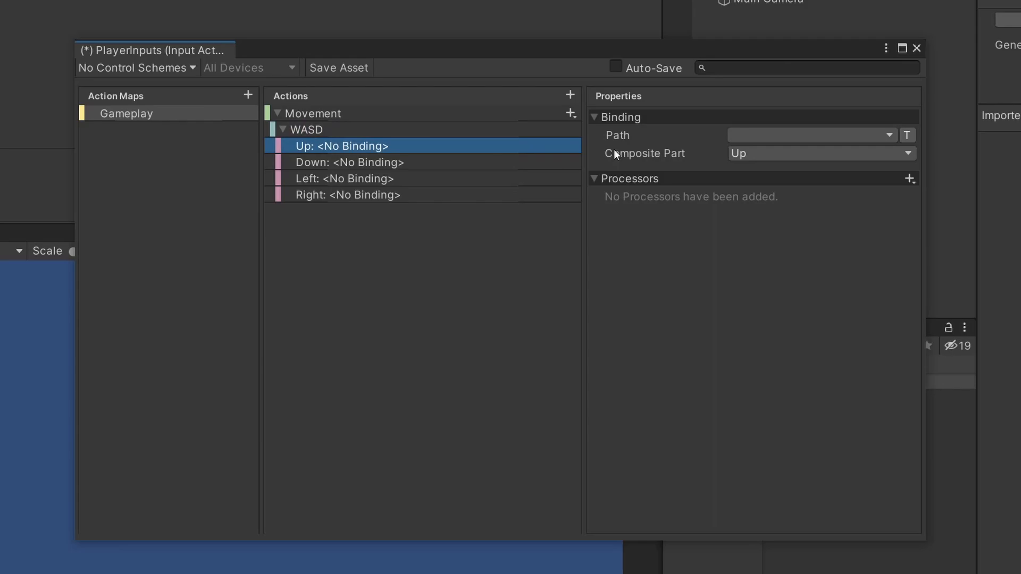
{"action": "mouse_move", "coordinate": [810, 135]}
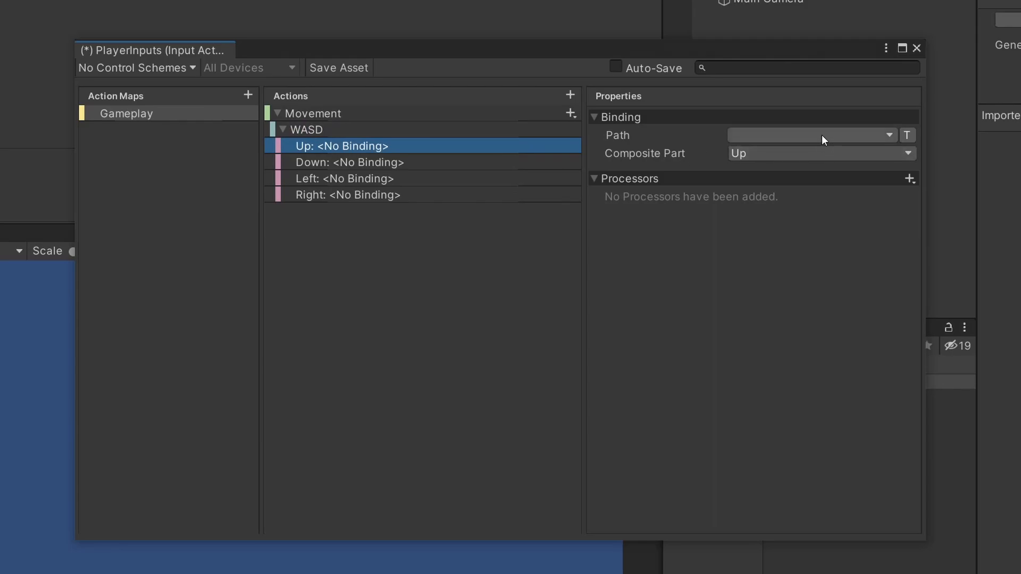
{"action": "mouse_move", "coordinate": [854, 148]}
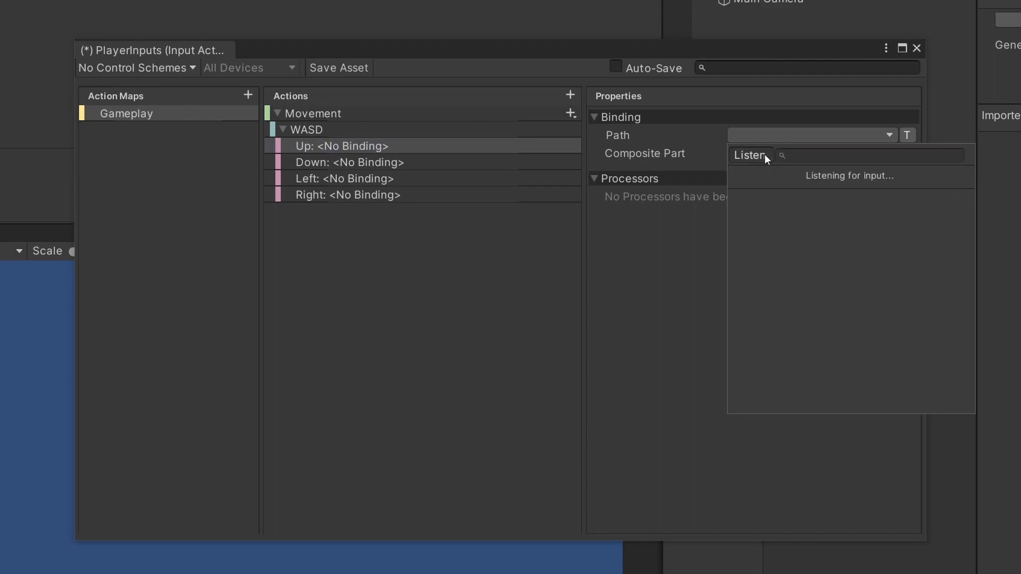
{"action": "key", "text": "w"}
{"action": "type", "text": "a"}
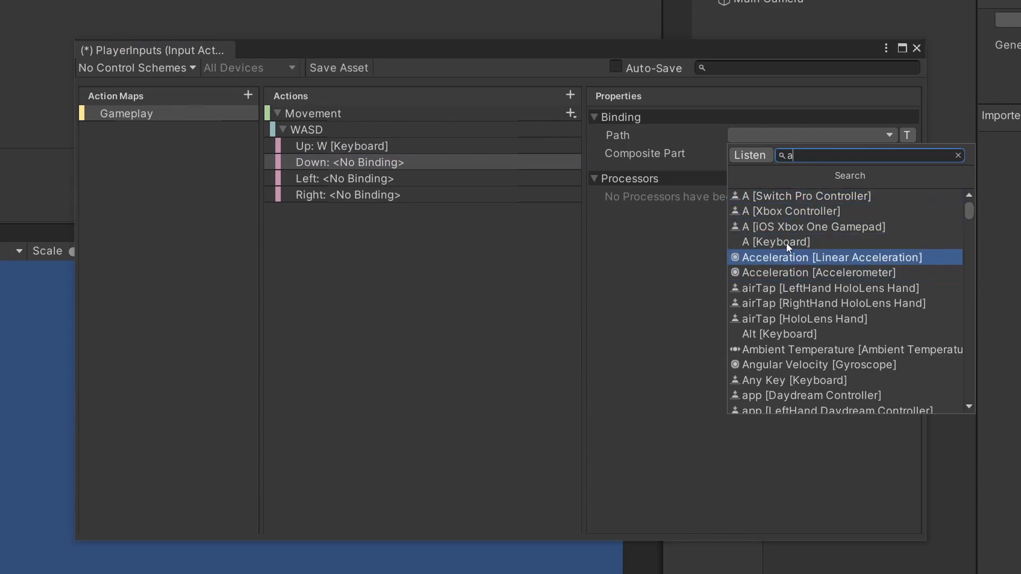
{"action": "left_click", "coordinate": [775, 241]}
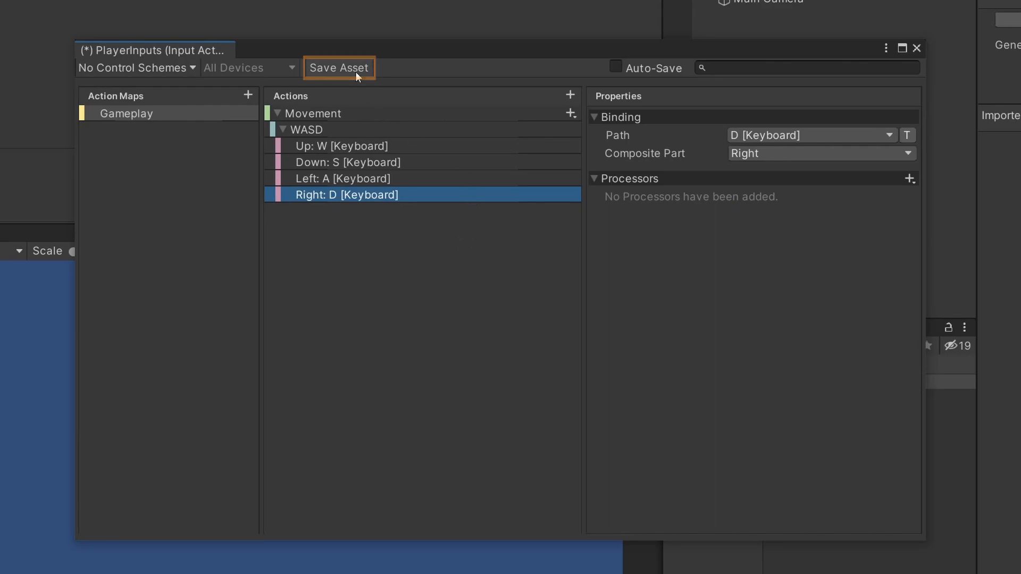
{"action": "left_click", "coordinate": [339, 69]}
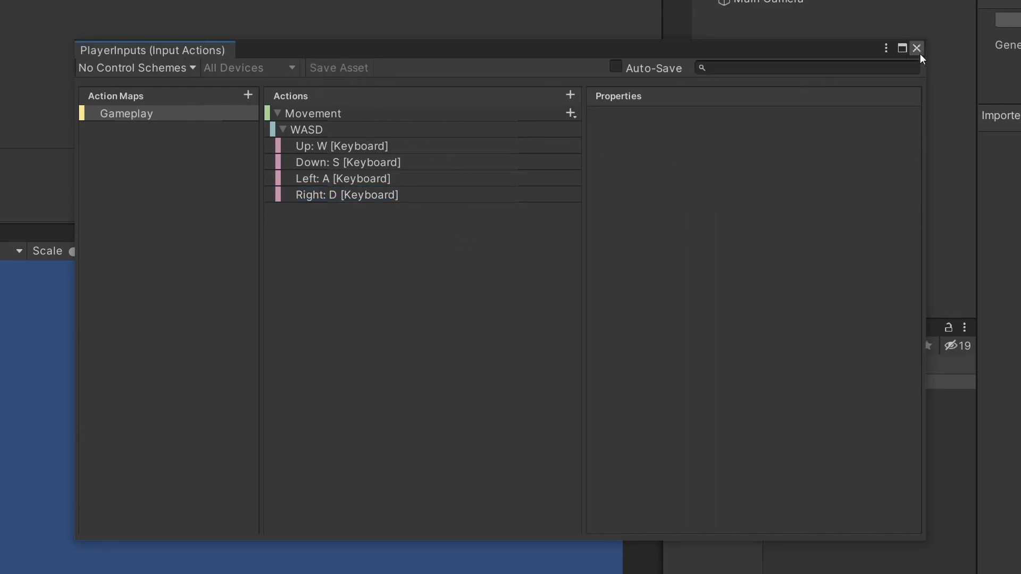
- Close the input actions window, rename the fish to Player and add a Rigidbody 2D
{"action": "left_click", "coordinate": [915, 48]}
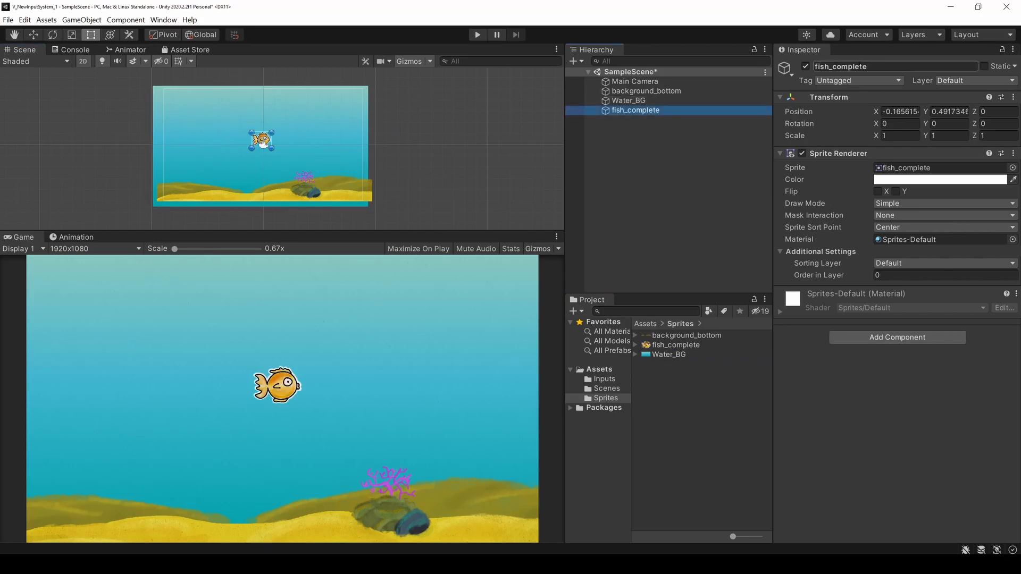
{"action": "type", "text": "Player"}
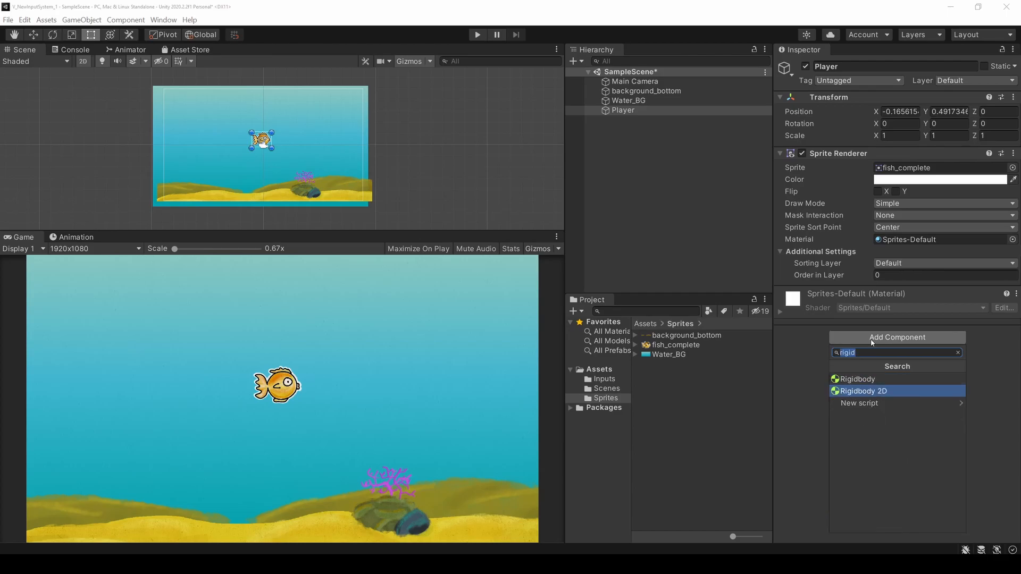
{"action": "left_click", "coordinate": [865, 390]}
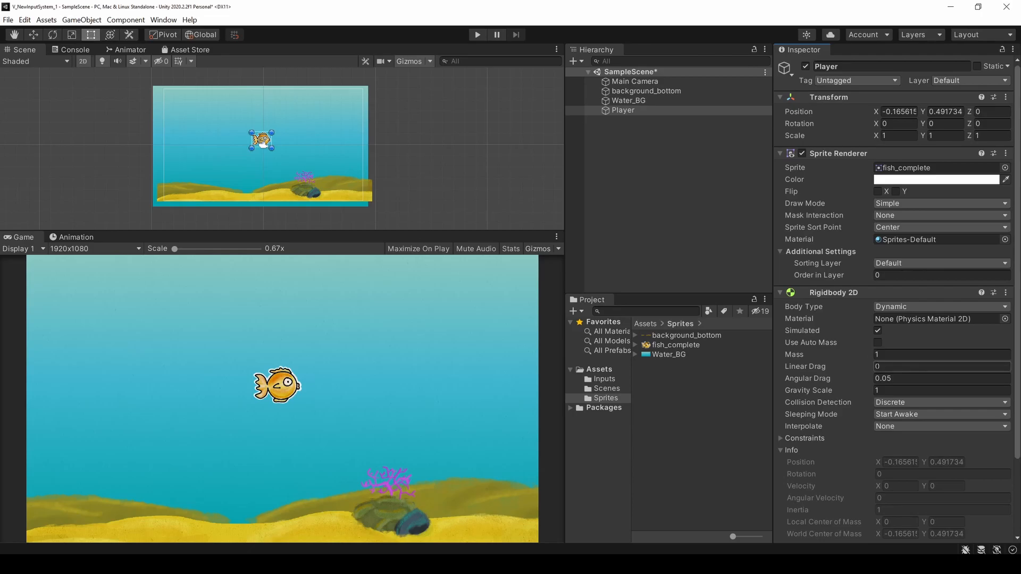
- Set the Rigidbody 2D Gravity Scale to 0
{"action": "left_click", "coordinate": [941, 390]}
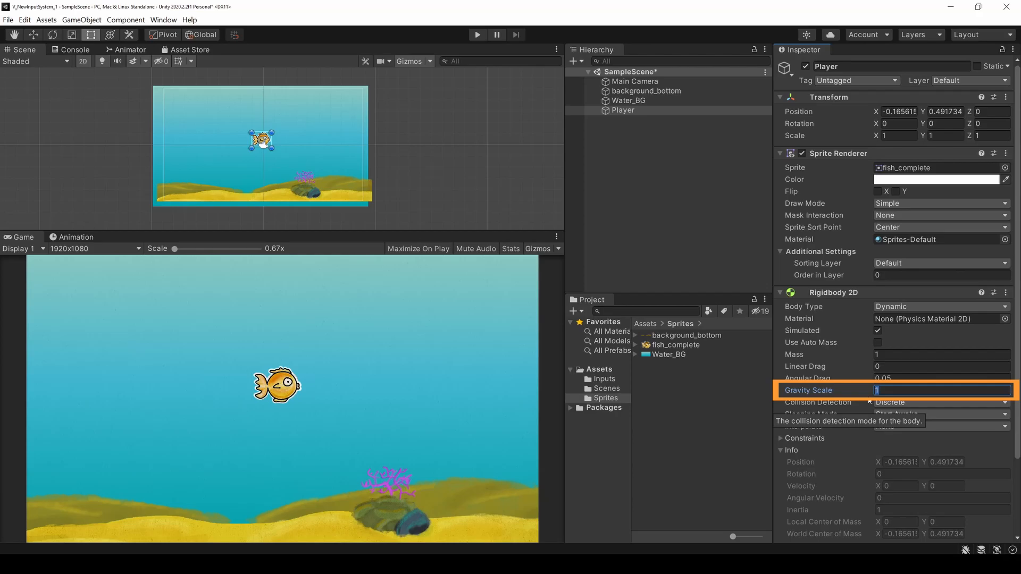
{"action": "type", "text": "0"}
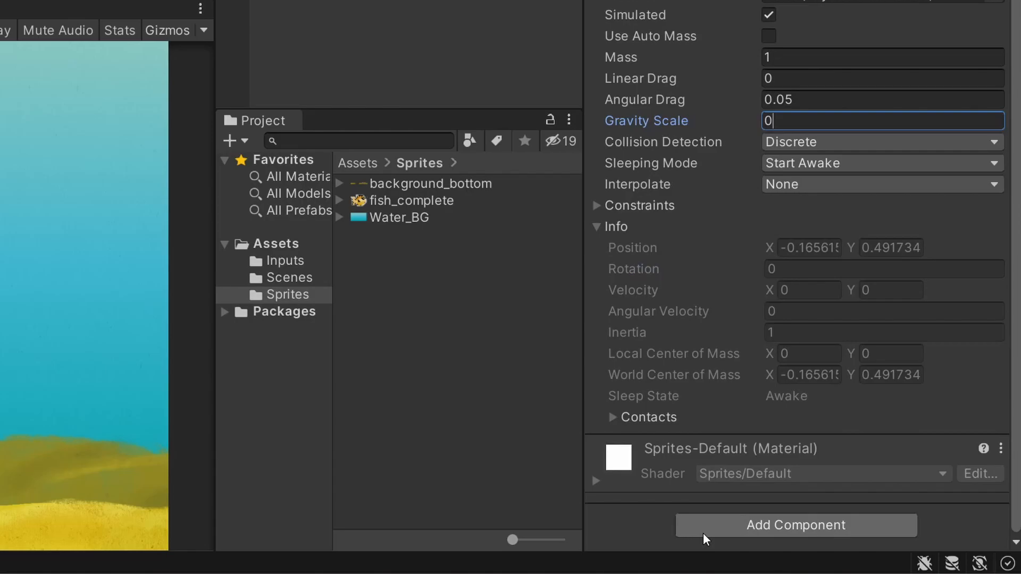
{"action": "type", "text": "rigid"}
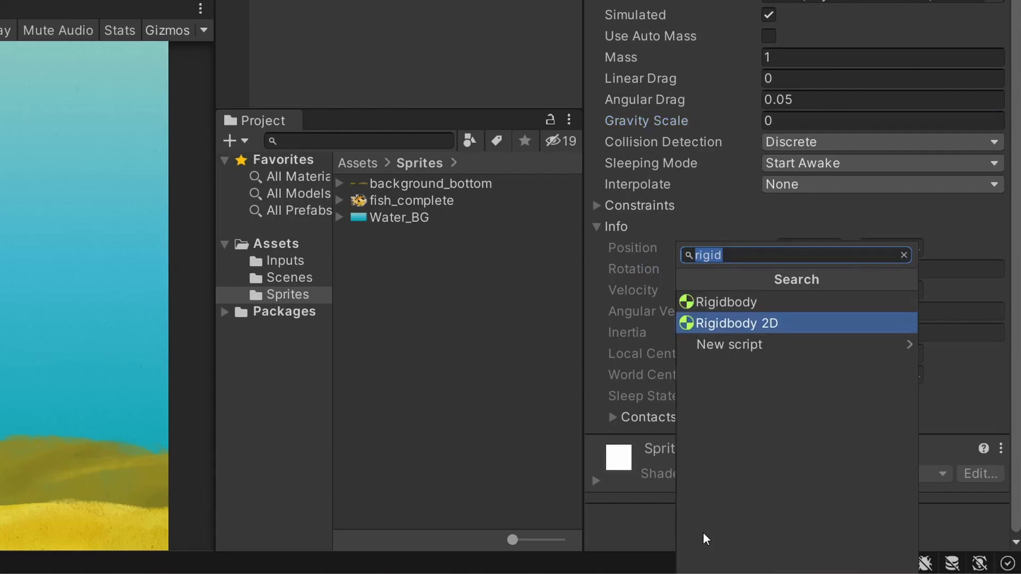
- Add a Player Input component using the PlayerInputs actions asset
{"action": "type", "text": "player"}
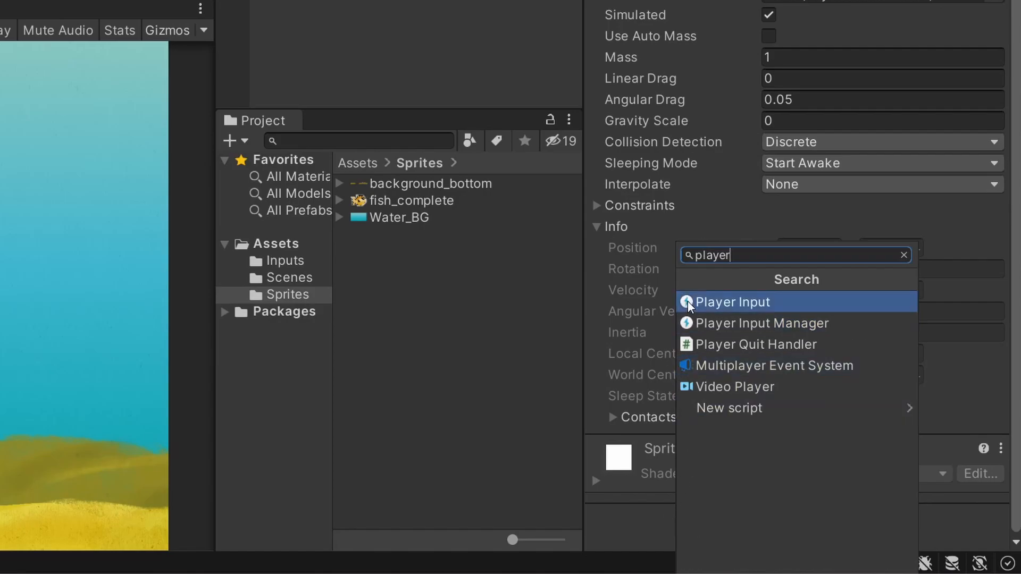
{"action": "left_click", "coordinate": [731, 300]}
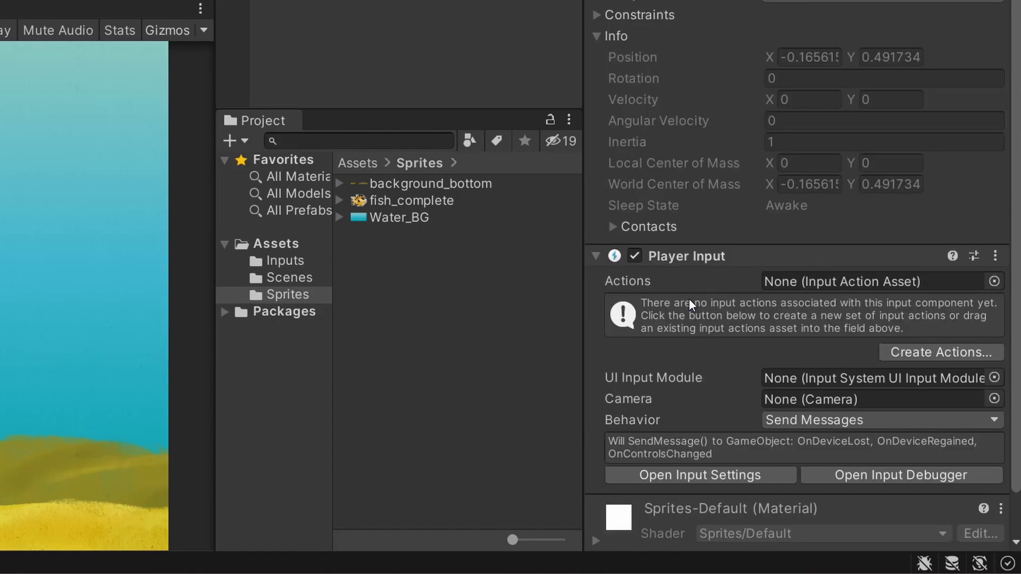
{"action": "scroll", "scroll_direction": "down", "scroll_amount": 3}
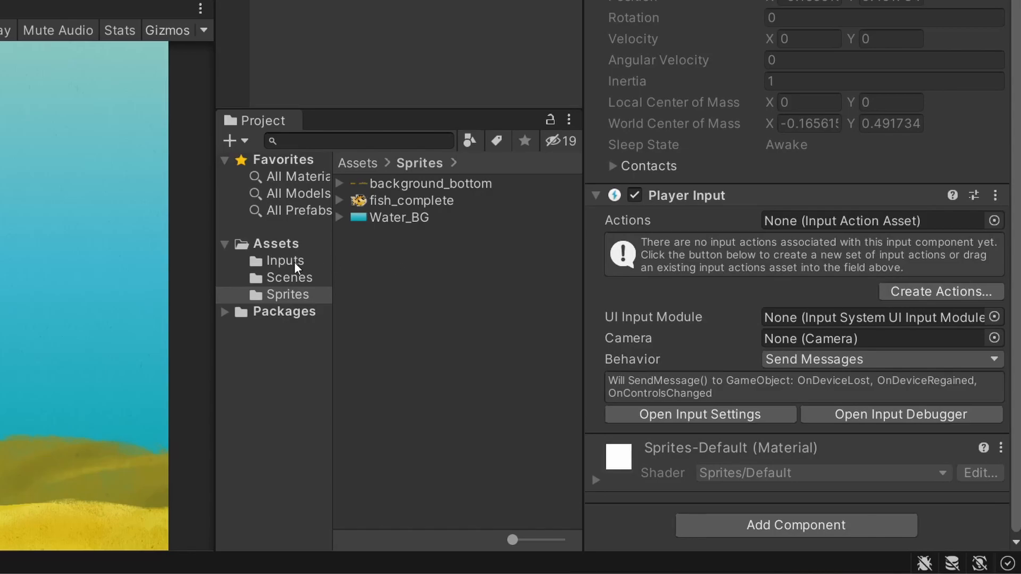
{"action": "left_click", "coordinate": [285, 261]}
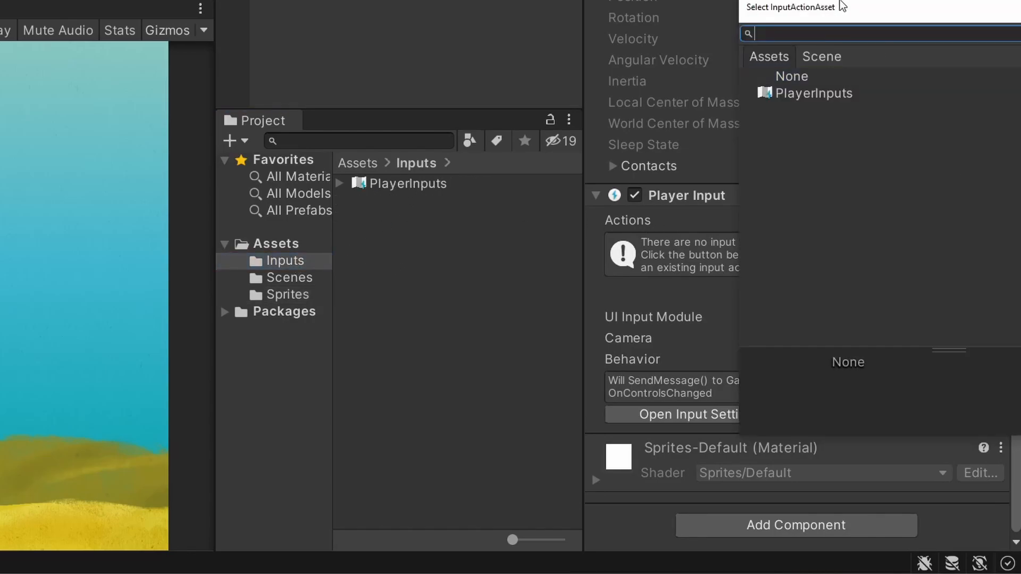
{"action": "left_click", "coordinate": [812, 94]}
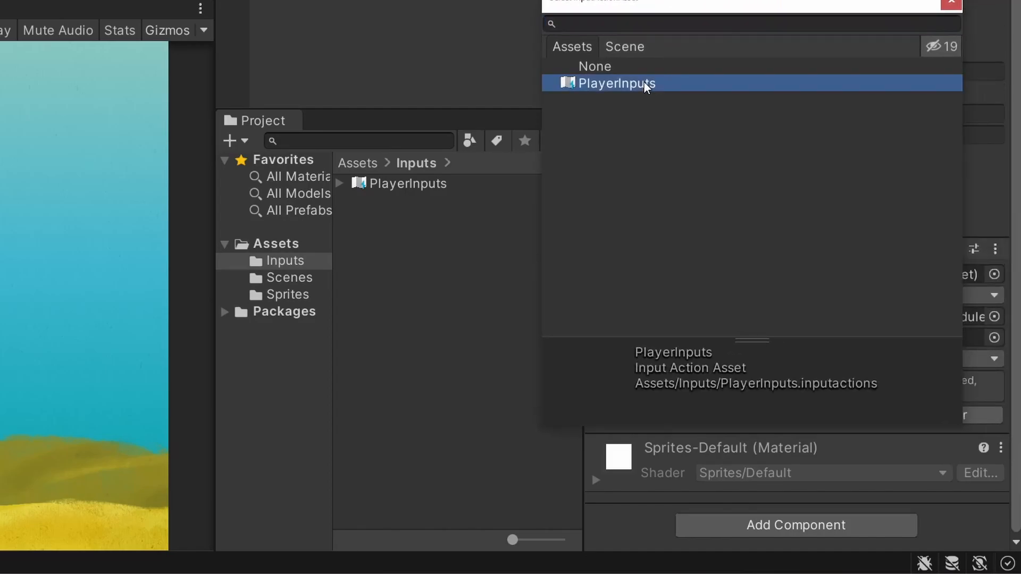
{"action": "left_click", "coordinate": [613, 83]}
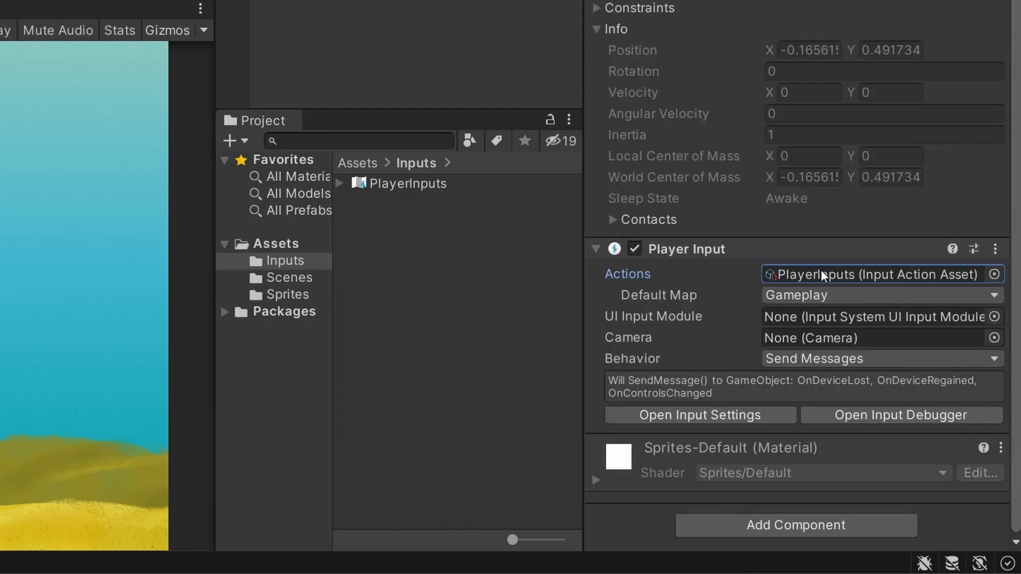
- Make Gameplay the Player Input's default map
{"action": "left_click", "coordinate": [879, 295]}
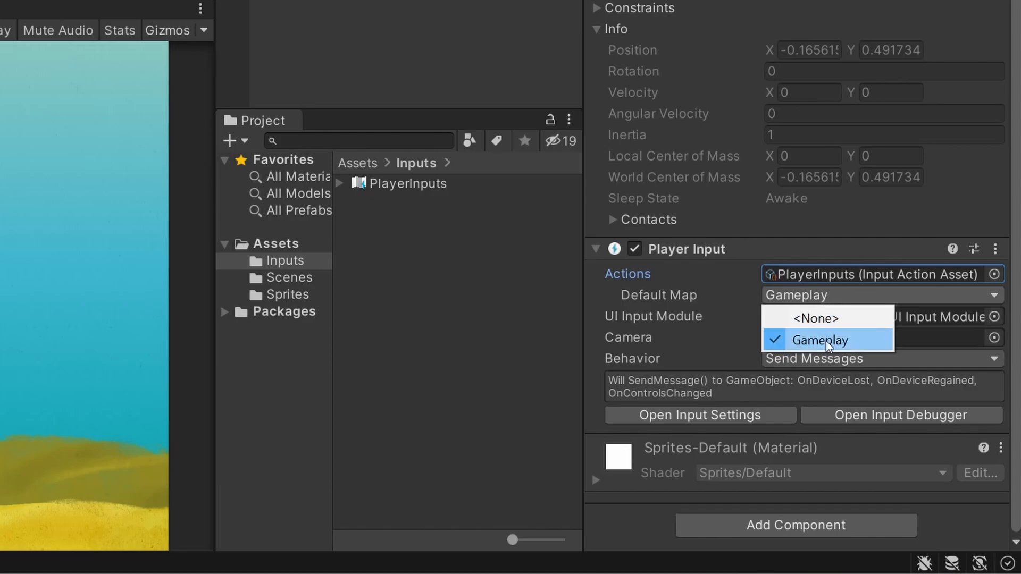
{"action": "mouse_move", "coordinate": [843, 349]}
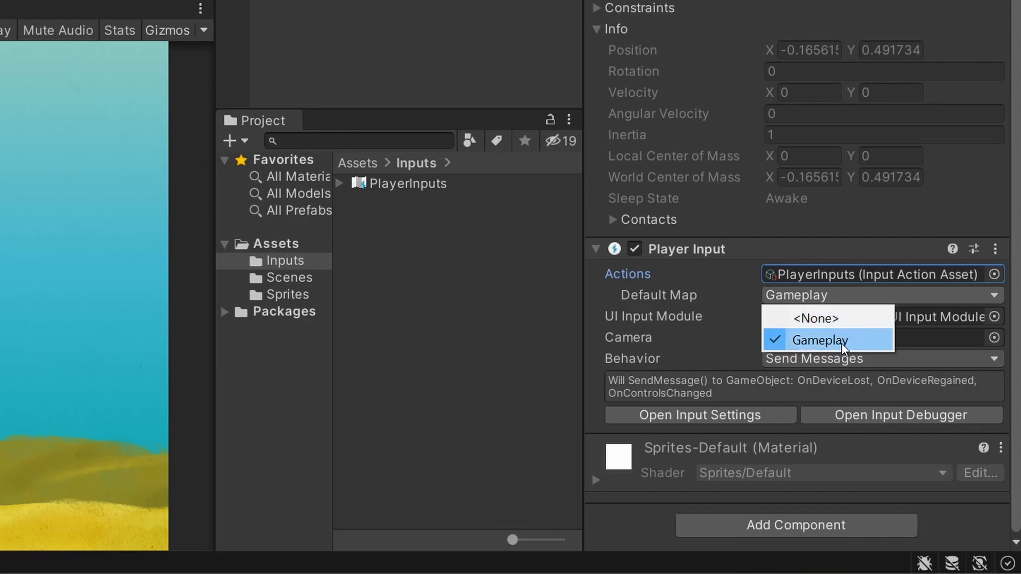
{"action": "left_click", "coordinate": [825, 340]}
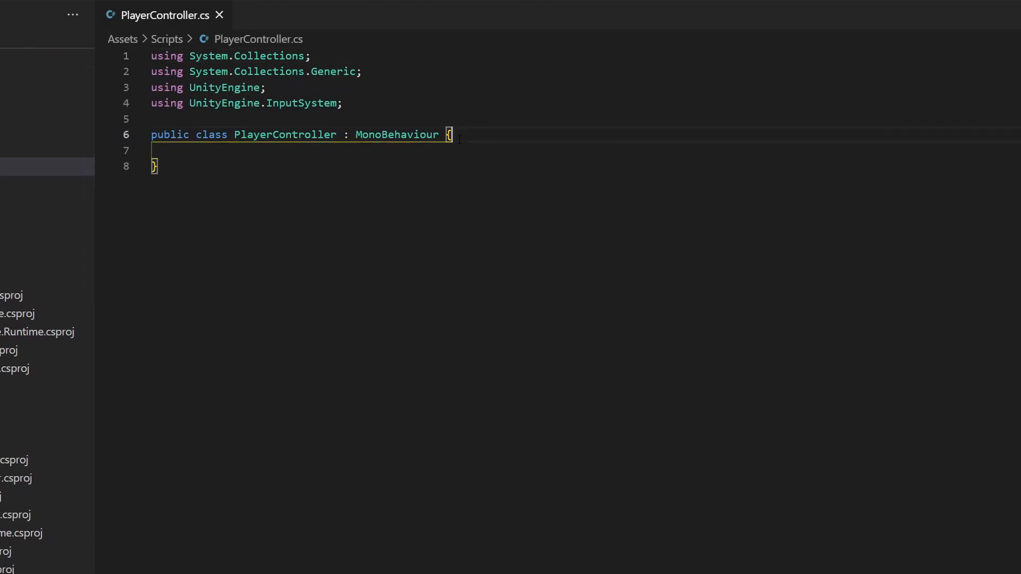
- Write an empty private void OnMovement(InputValue value) method in PlayerController
{"action": "key", "text": "enter"}
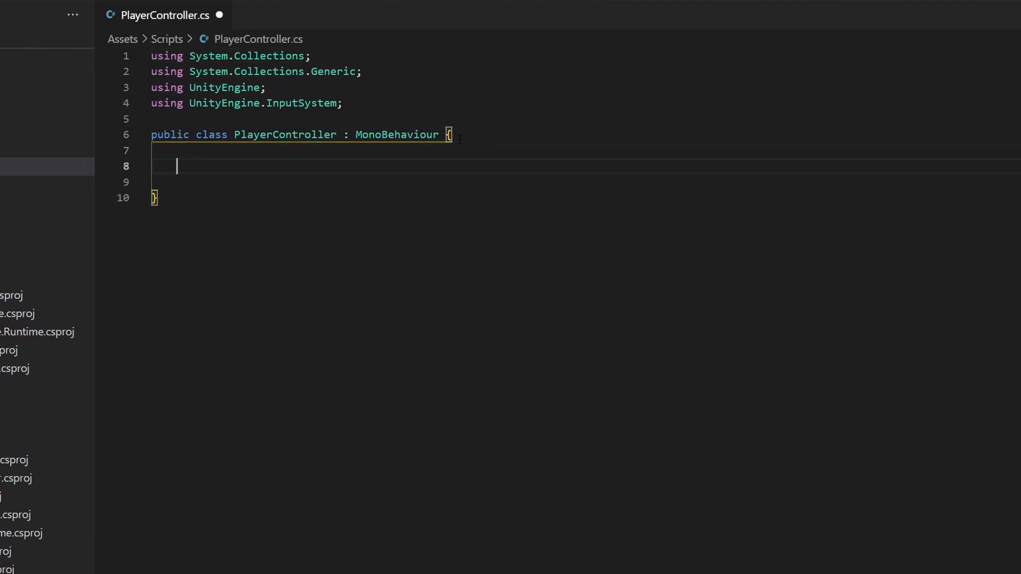
{"action": "type", "text": "private"}
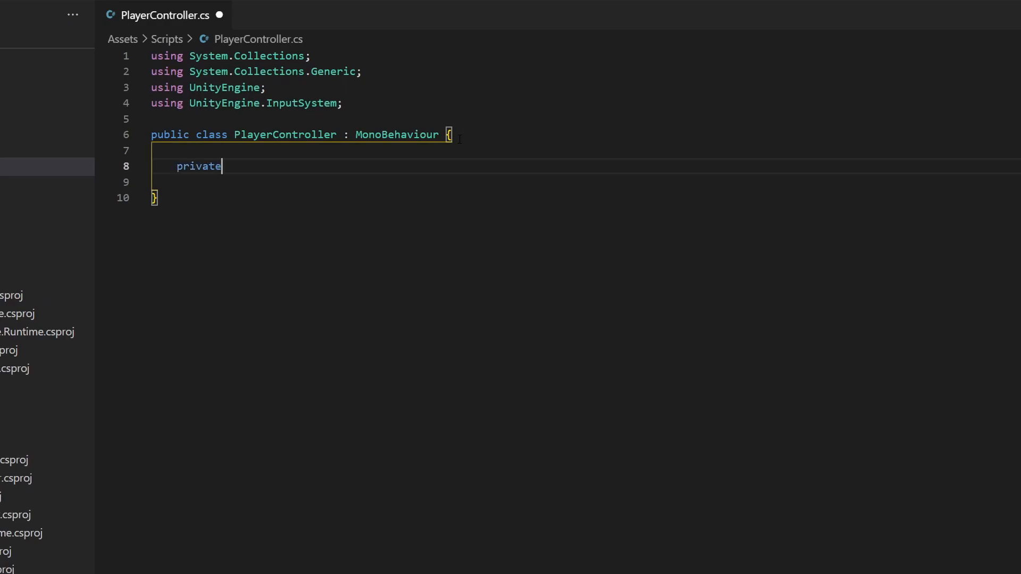
{"action": "type", "text": "void"}
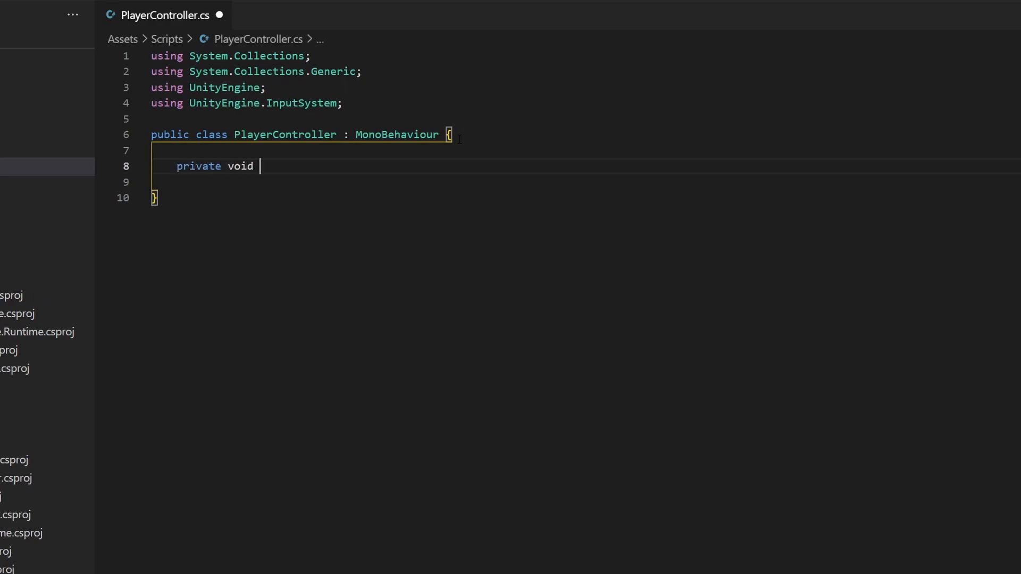
{"action": "type", "text": "OnMovement() {"}
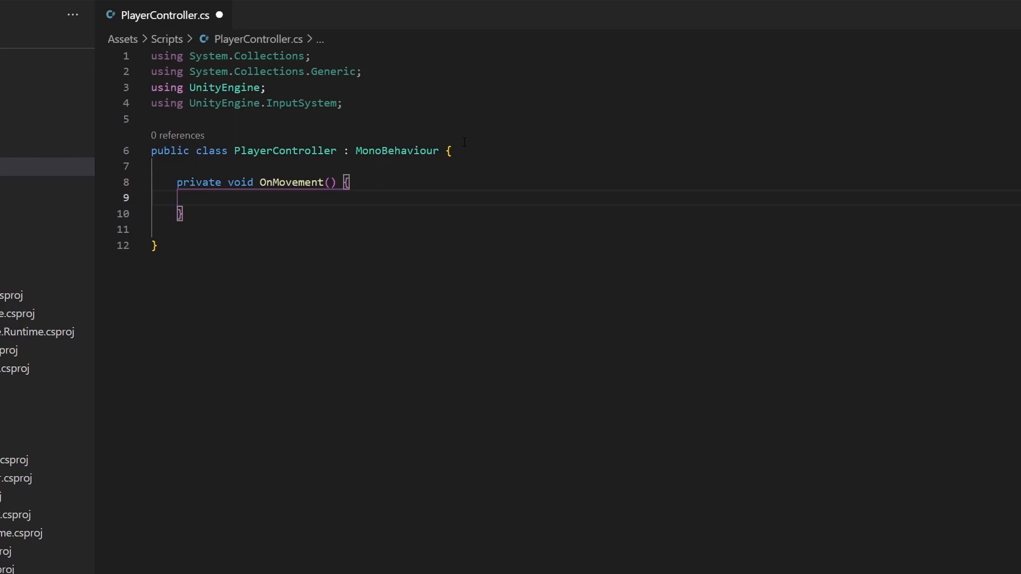
{"action": "type", "text": "InputValue v"}
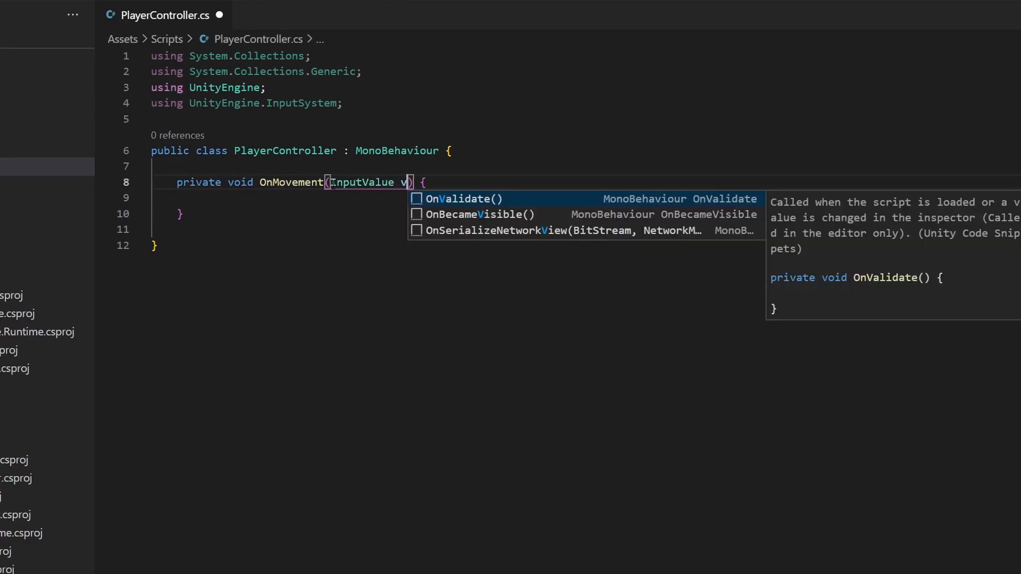
{"action": "type", "text": "alue"}
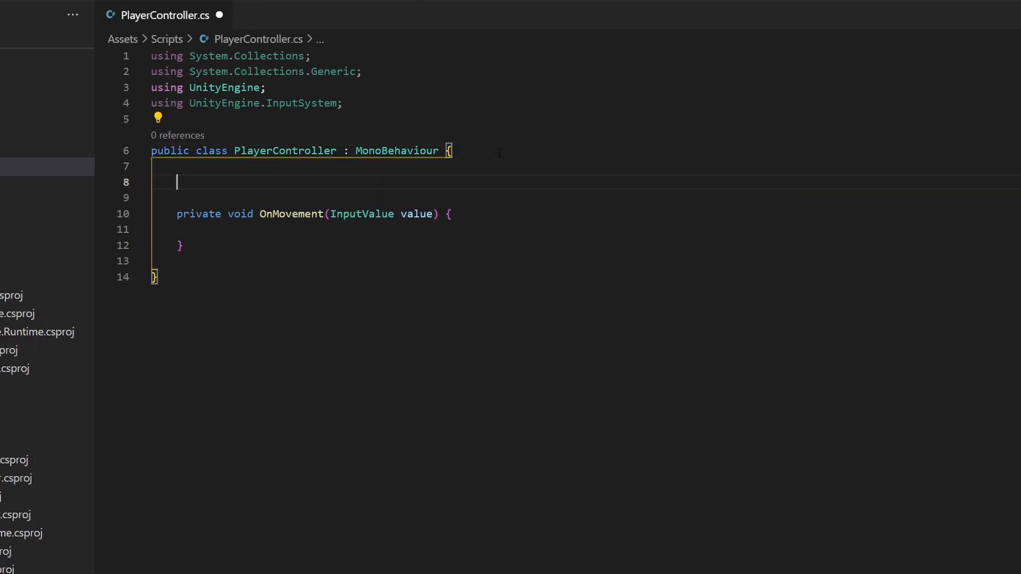
- Declare Vector2 _Movement and store value.Get<Vector2>() in it inside OnMovement
{"action": "type", "text": "Vector2 _M"}
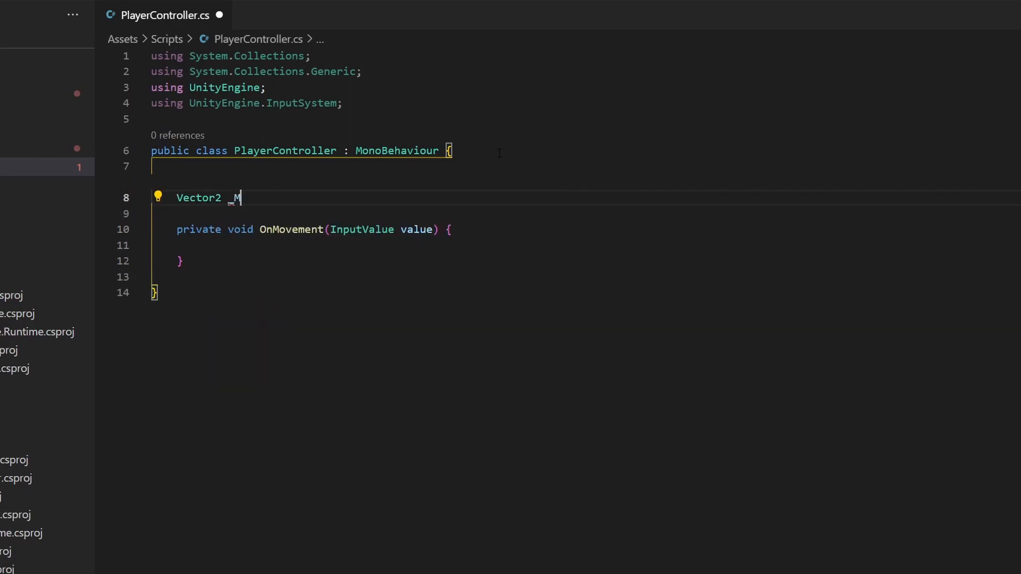
{"action": "type", "text": "ovement;"}
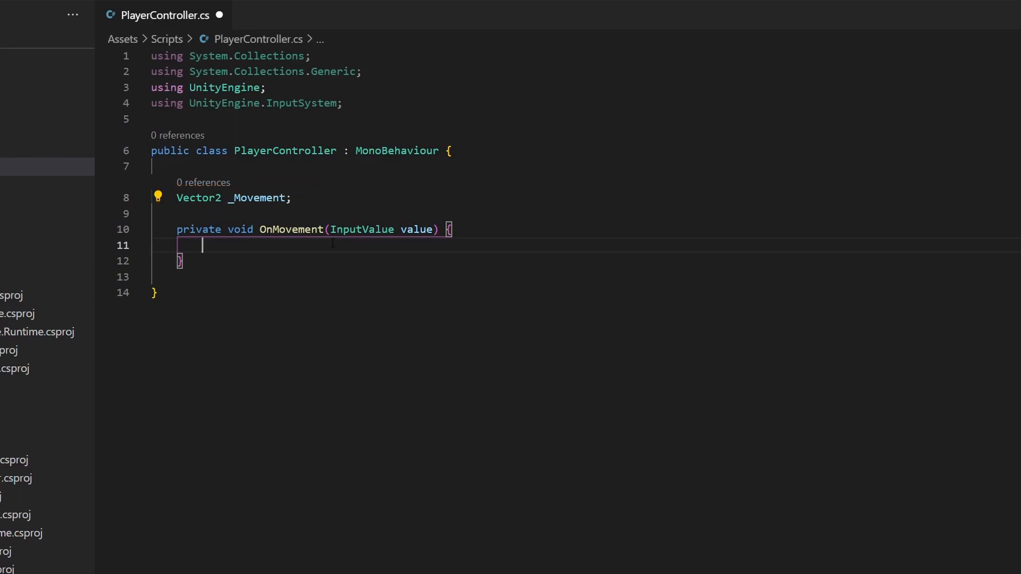
{"action": "type", "text": "_Movement = val"}
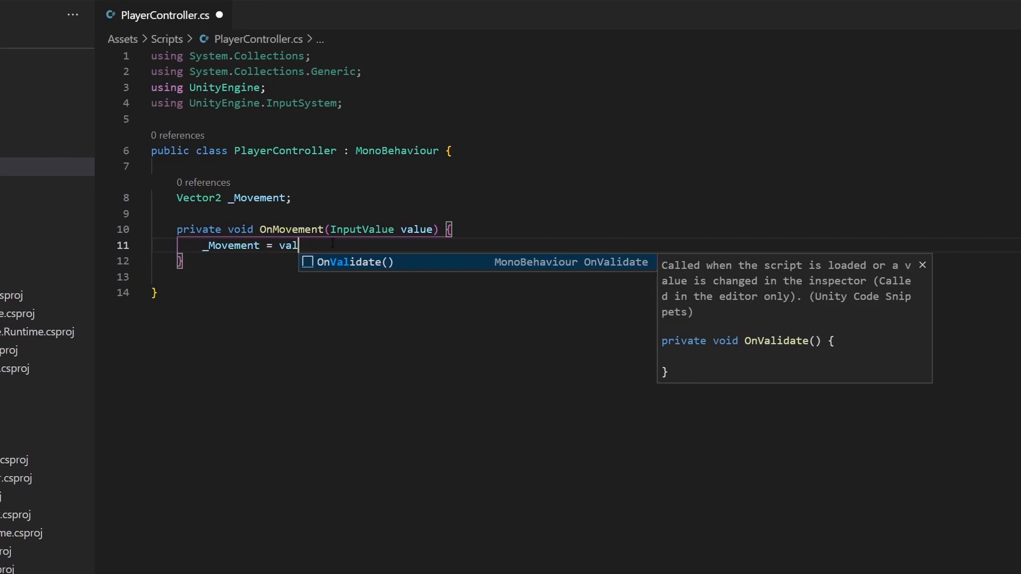
{"action": "type", "text": ".Get"}
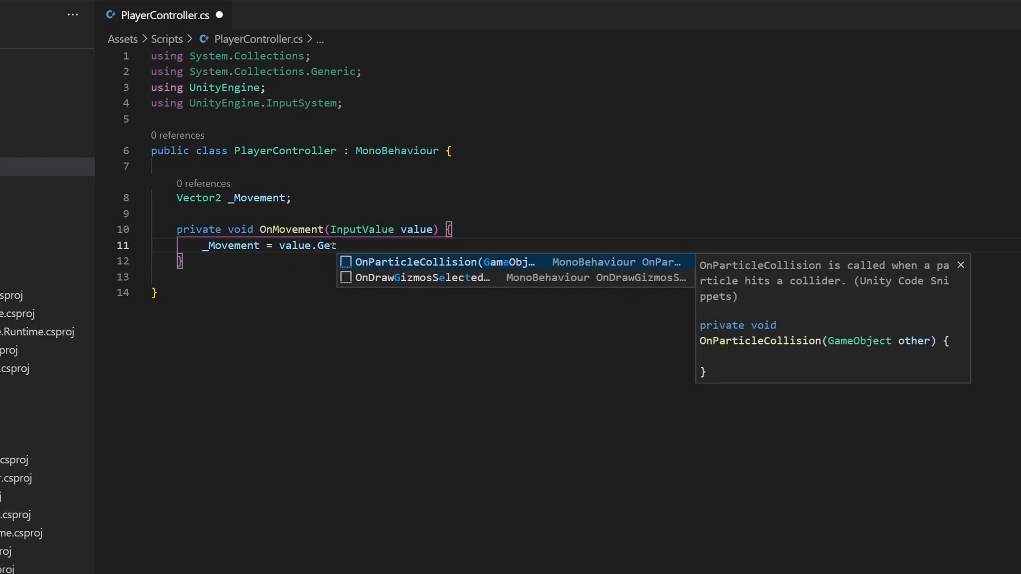
{"action": "type", "text": "<"}
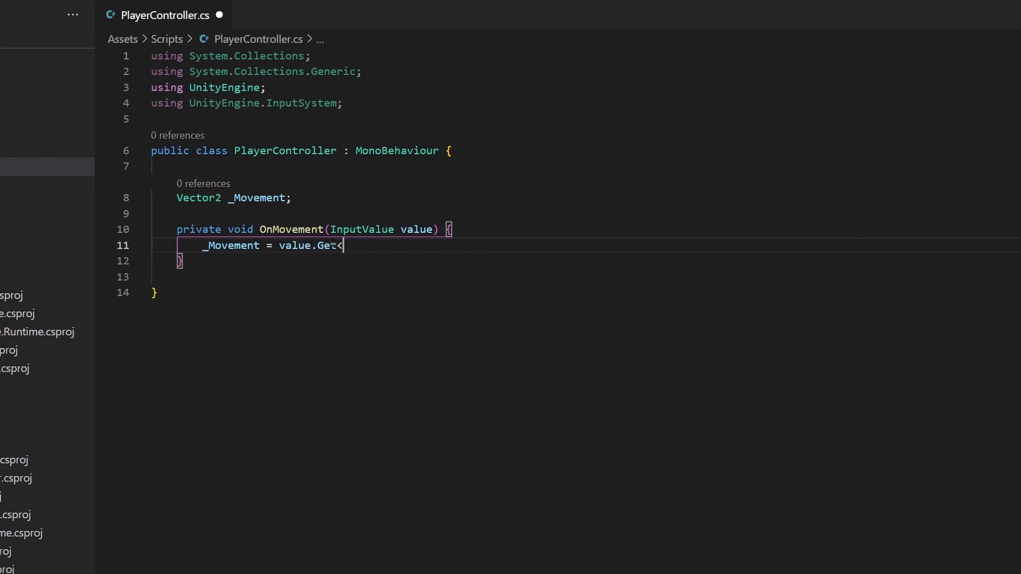
{"action": "type", "text": "Vector2"}
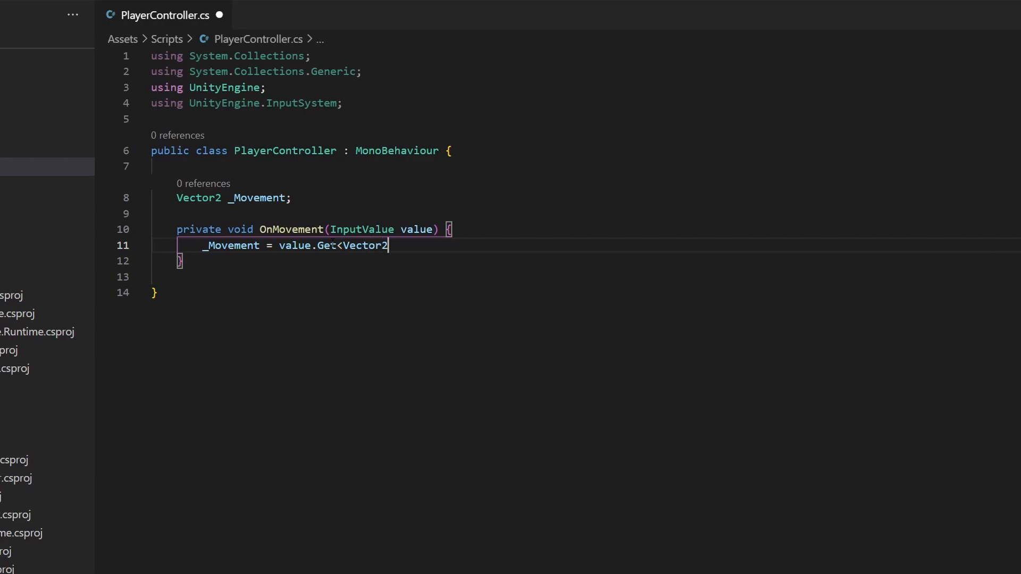
{"action": "type", "text": ">()"}
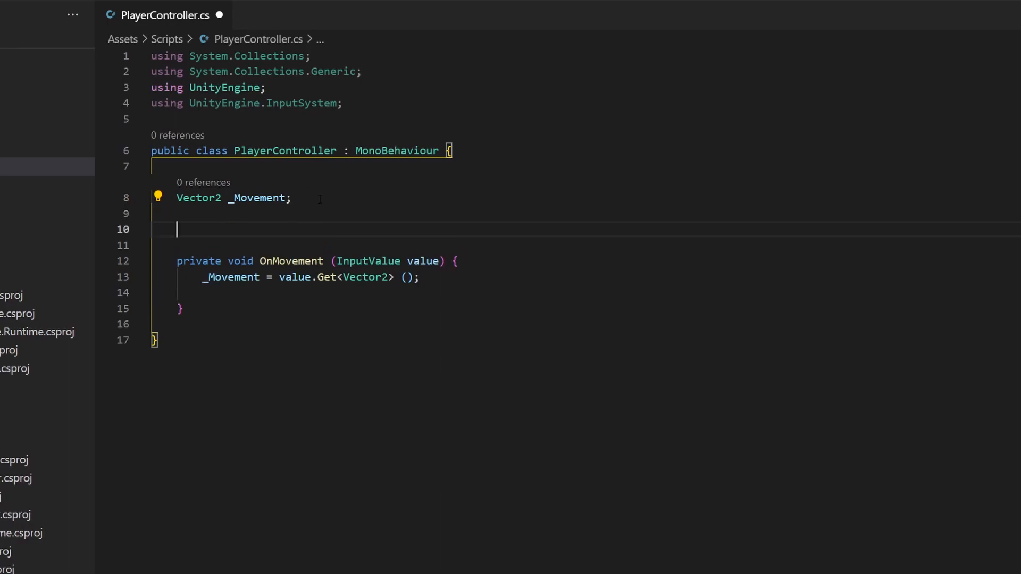
- Declare Rigidbody2D _Rigidbody and cache GetComponent<Rigidbody2D>() in Awake
{"action": "type", "text": "Rigidbody2D _Ri"}
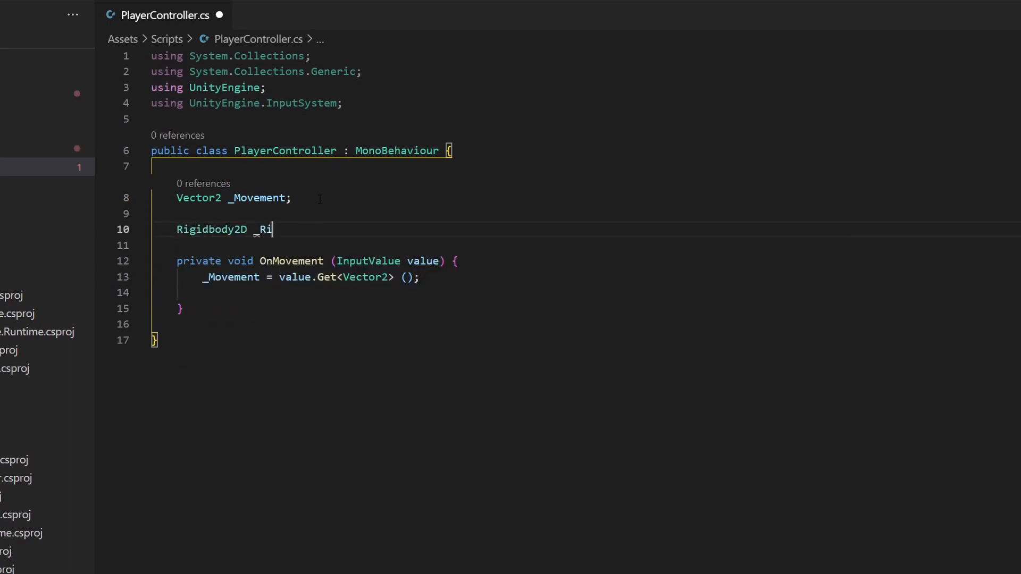
{"action": "type", "text": "awak"}
{"action": "type", "text": "_Rigidbody"}
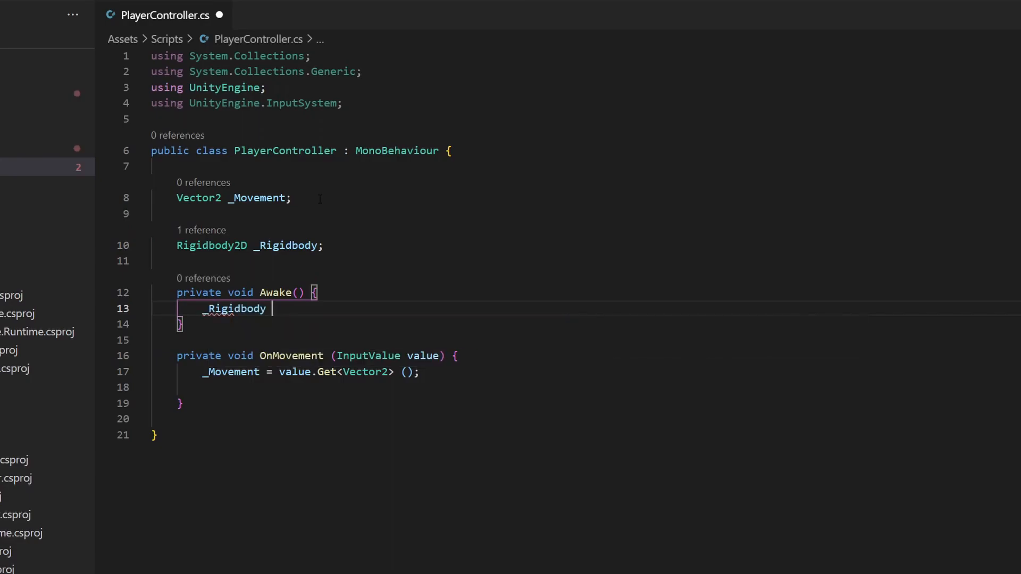
{"action": "type", "text": "= GetComponent<"}
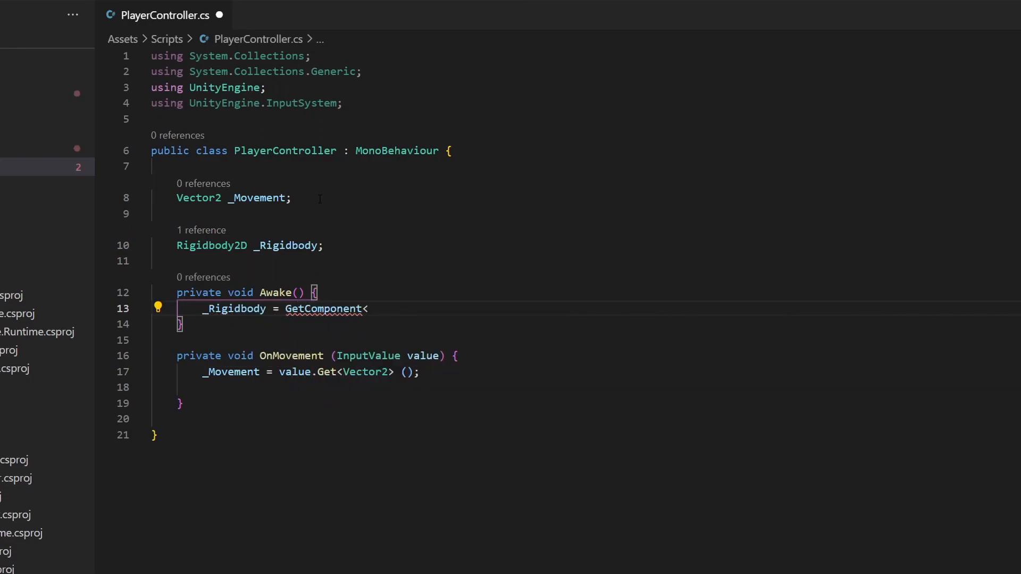
{"action": "type", "text": "Rigidbody2D>();"}
{"action": "type", "text": "private void FixedUpdate() {"}
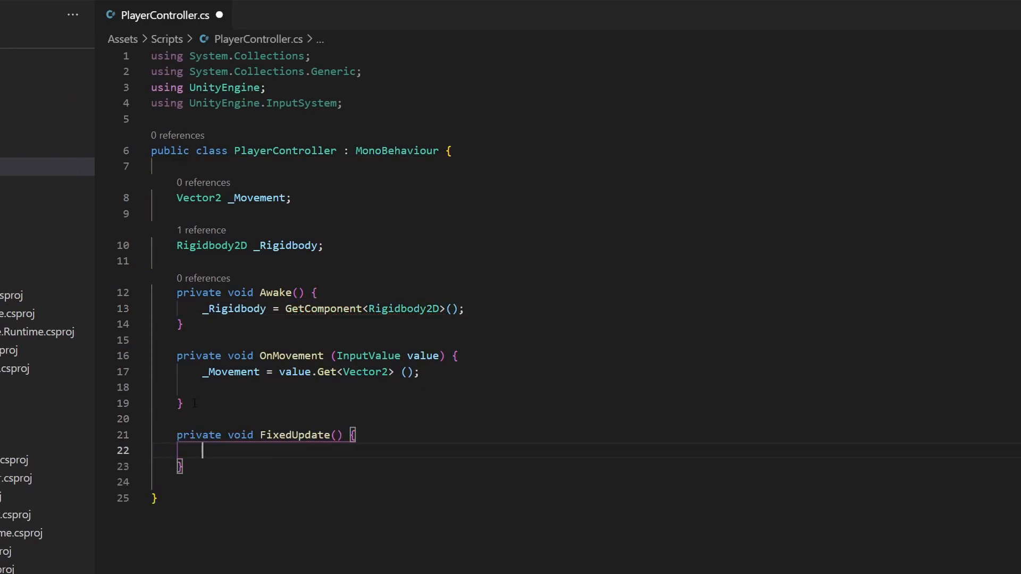
- Assign _Rigidbody.velocity = _Movement inside FixedUpdate
{"action": "type", "text": "_Rigidbody.velo"}
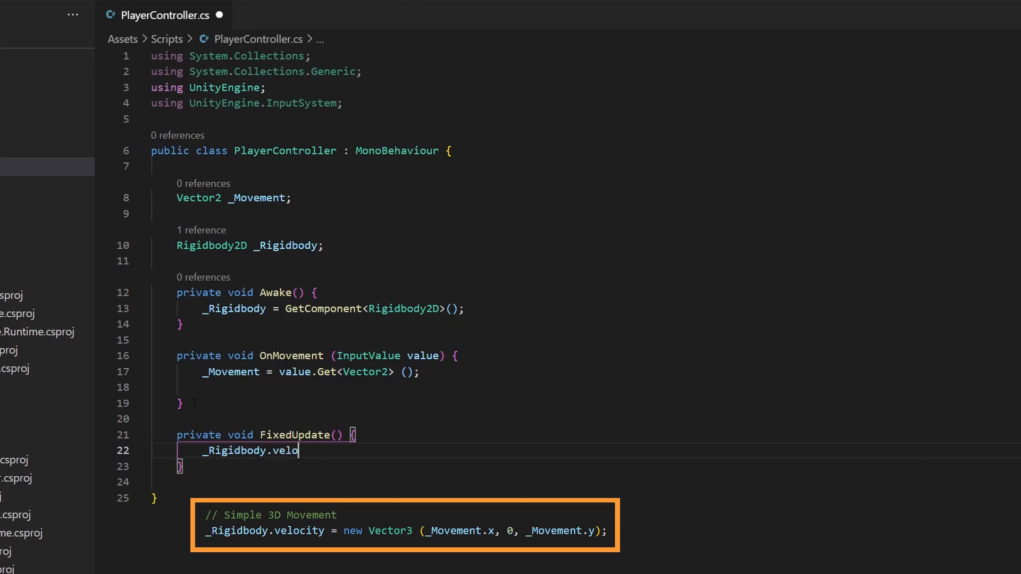
{"action": "type", "text": "city ="}
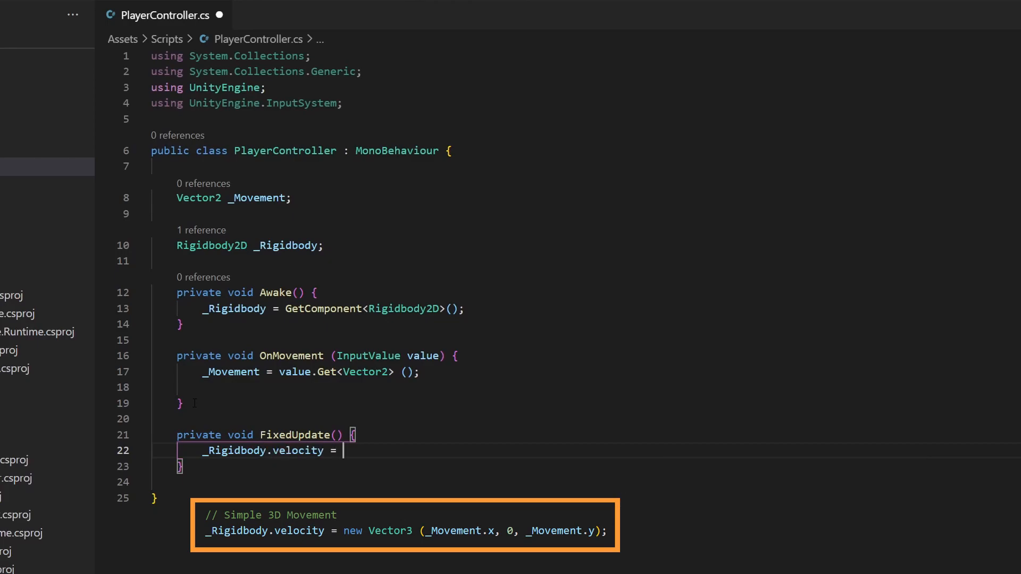
{"action": "type", "text": "_Movement"}
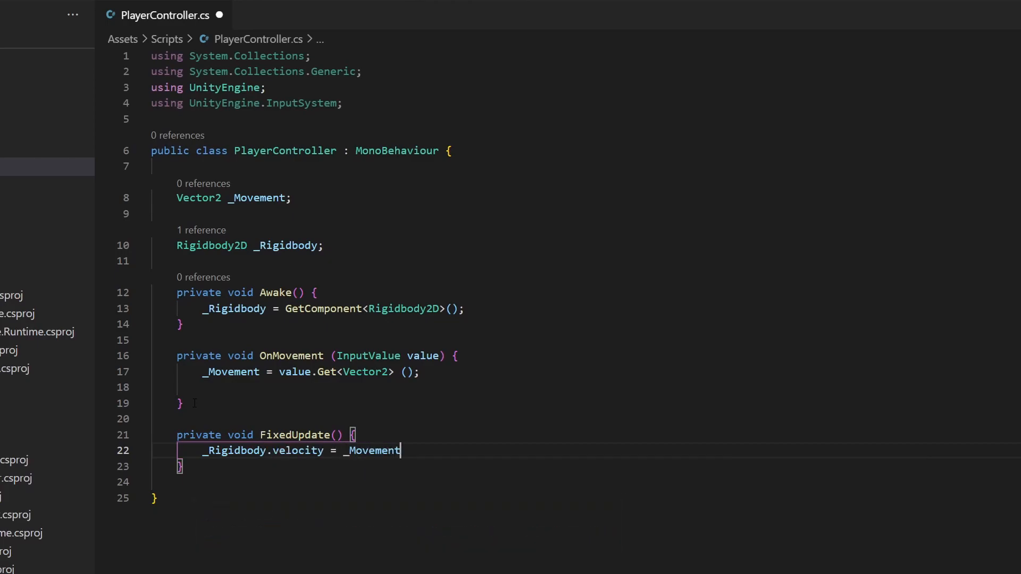
{"action": "type", "text": ";"}
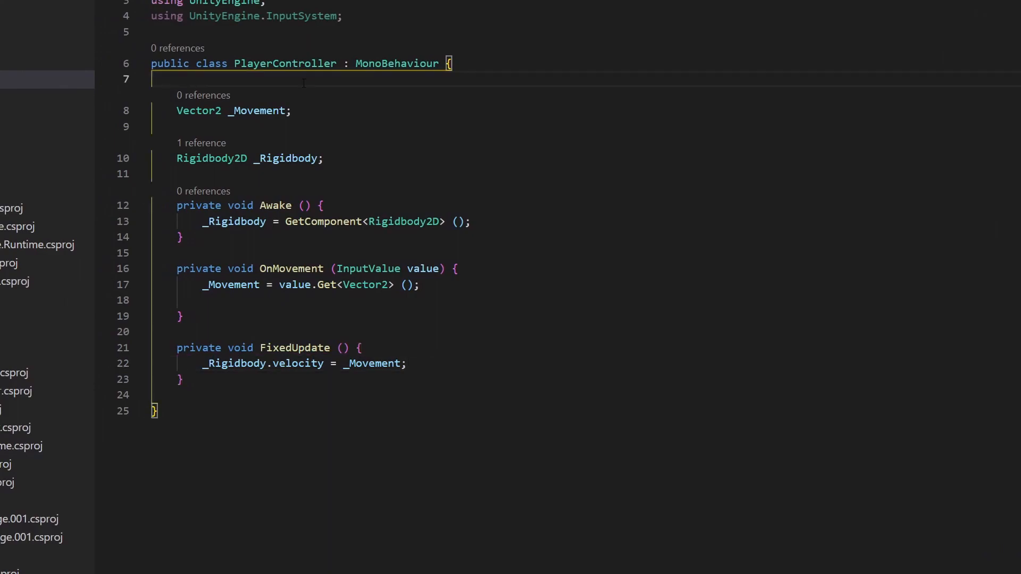
- Declare [SerializeField] float _Speed and multiply _Movement by _Speed in FixedUpdate
{"action": "key", "text": "enter"}
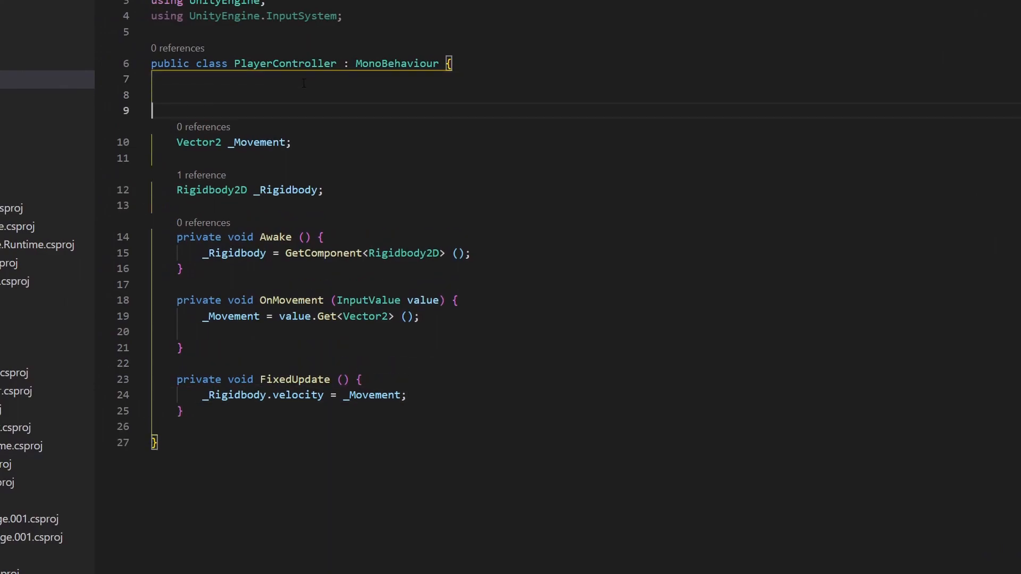
{"action": "type", "text": "[ser"}
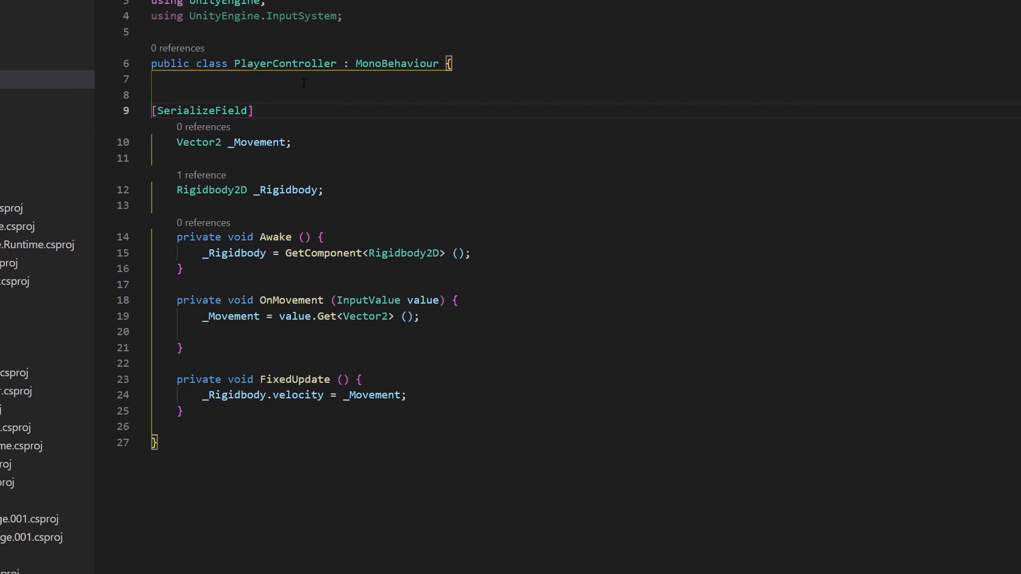
{"action": "type", "text": "float _Speed;"}
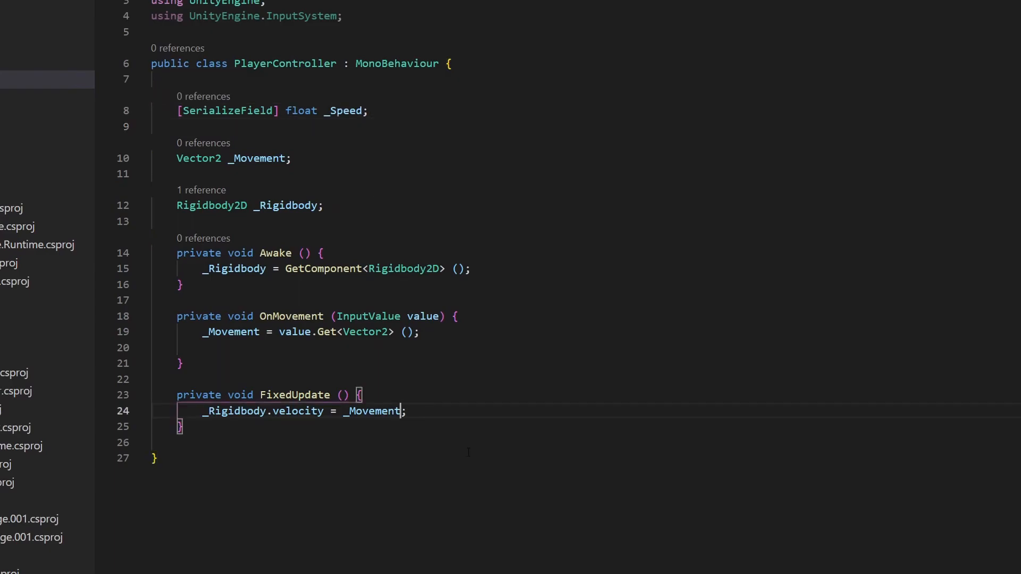
{"action": "type", "text": "* Sp"}
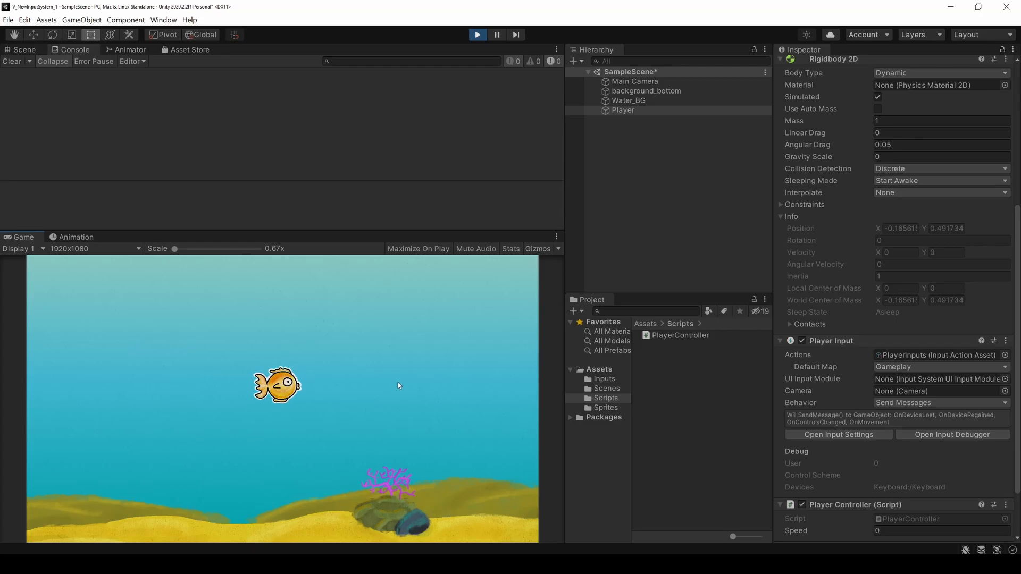
- Set the Player Controller Speed to 4.3 and enter Play mode to test movement
{"action": "left_click", "coordinate": [940, 531]}
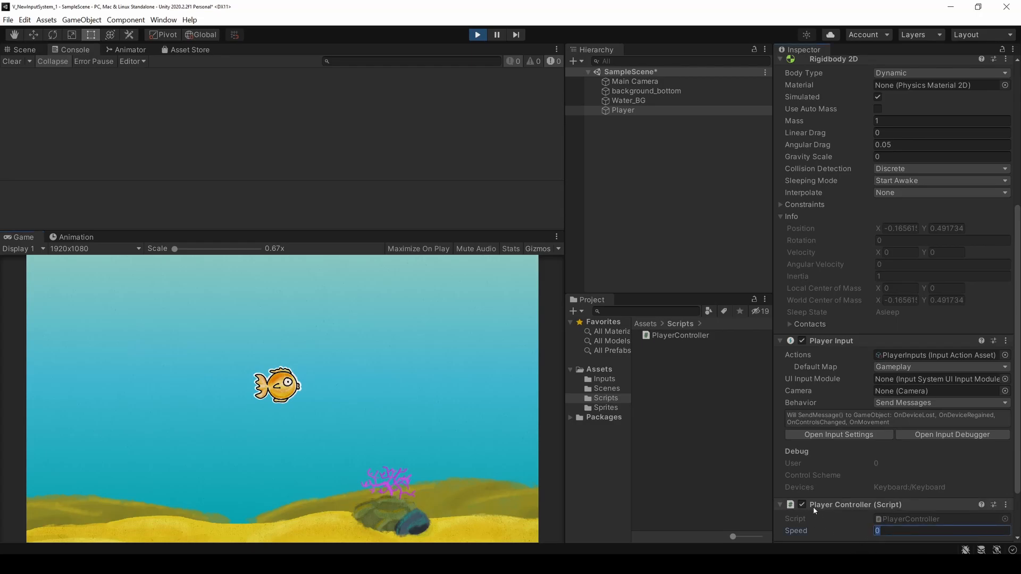
{"action": "type", "text": "1"}
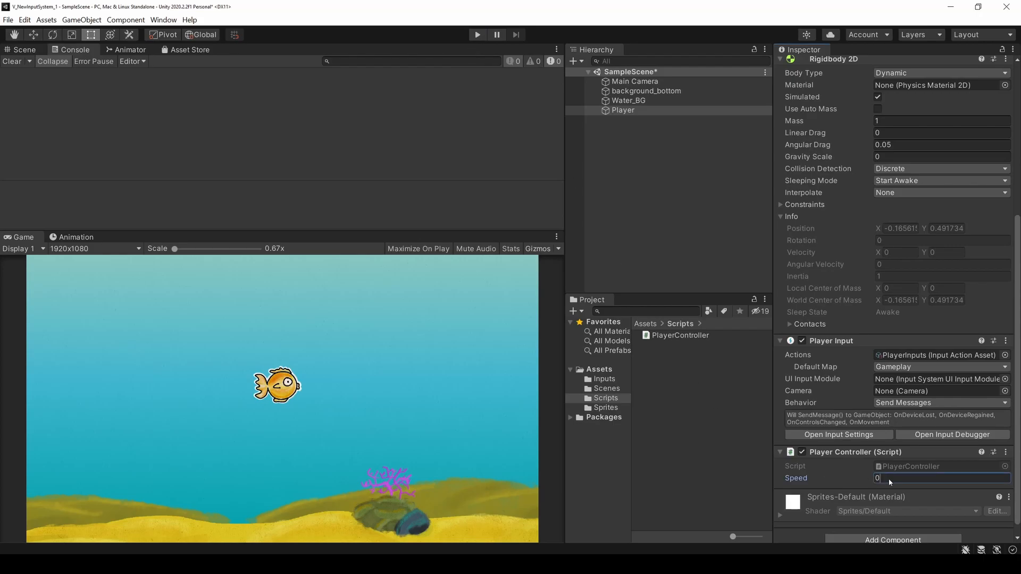
{"action": "type", "text": "4.3"}
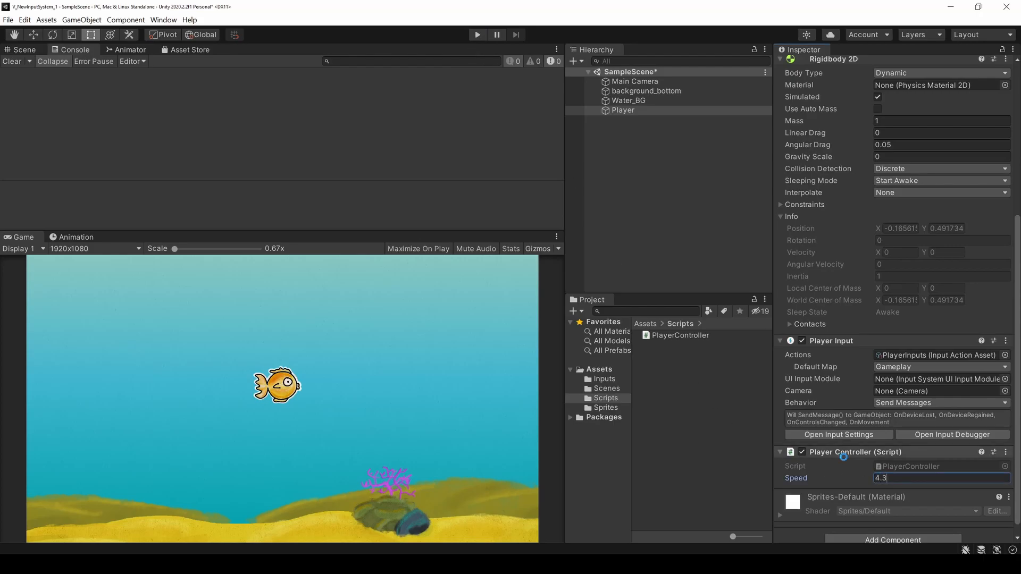
{"action": "left_click", "coordinate": [477, 34]}
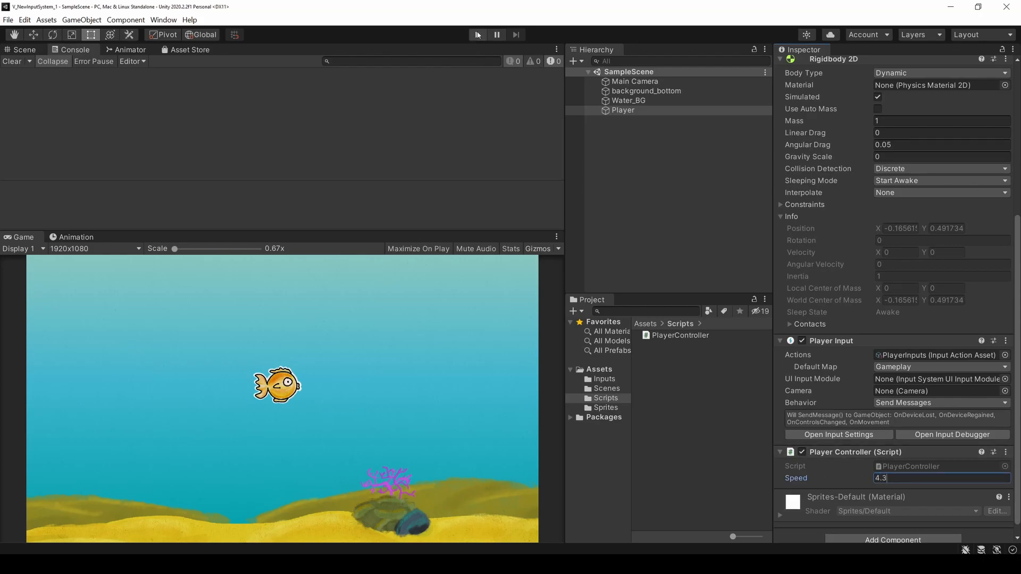
{"action": "left_click", "coordinate": [476, 34]}
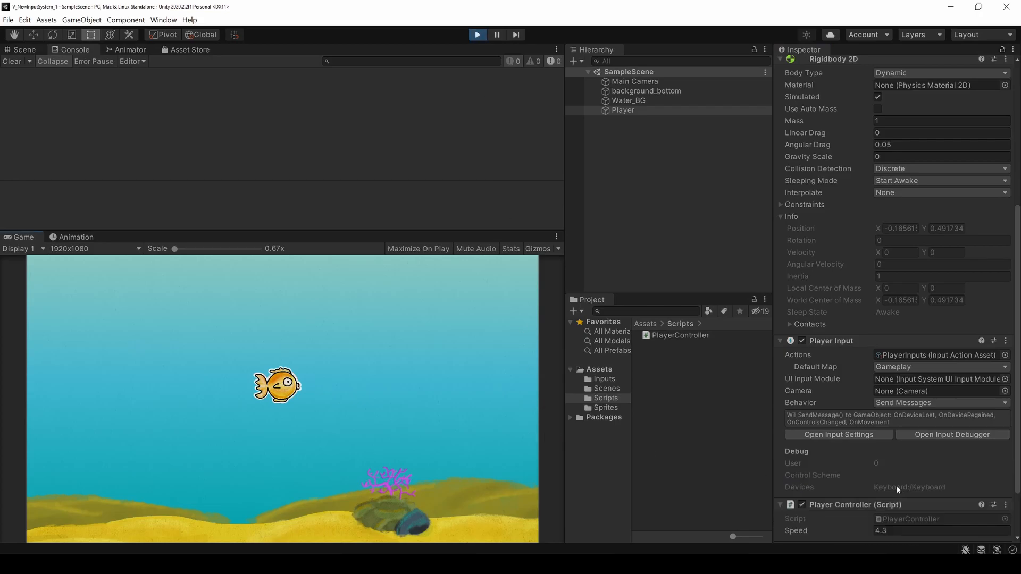